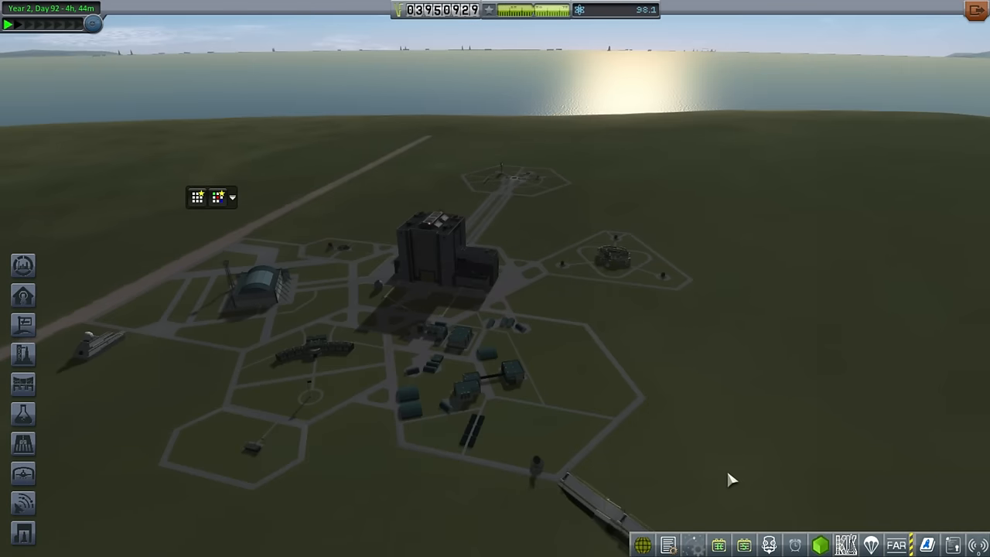
{"action": "mouse_move", "coordinate": [764, 478]}
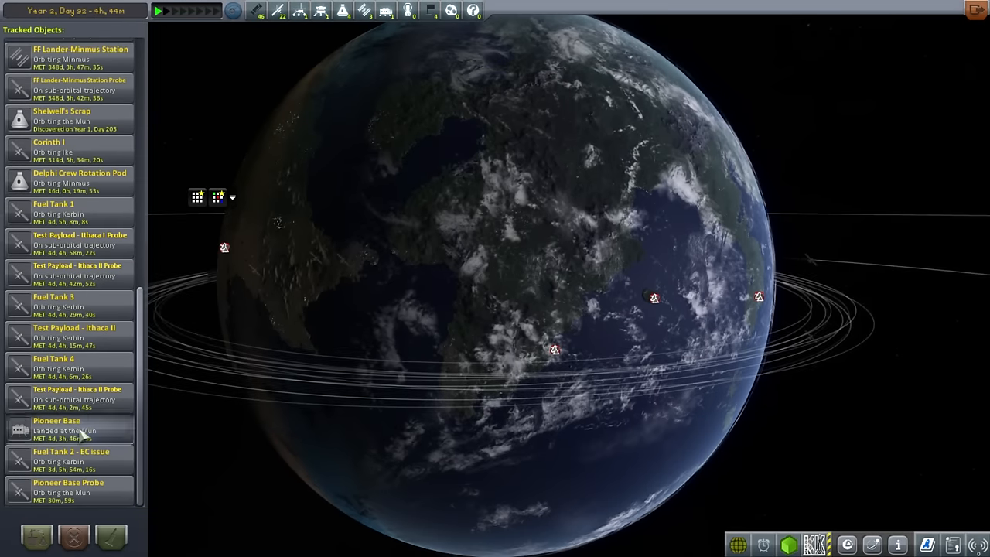
Step: Fly the Pioneer Base Probe and move MechJeb's Smart A.S.S. panel to the right
{"action": "left_click", "coordinate": [56, 430]}
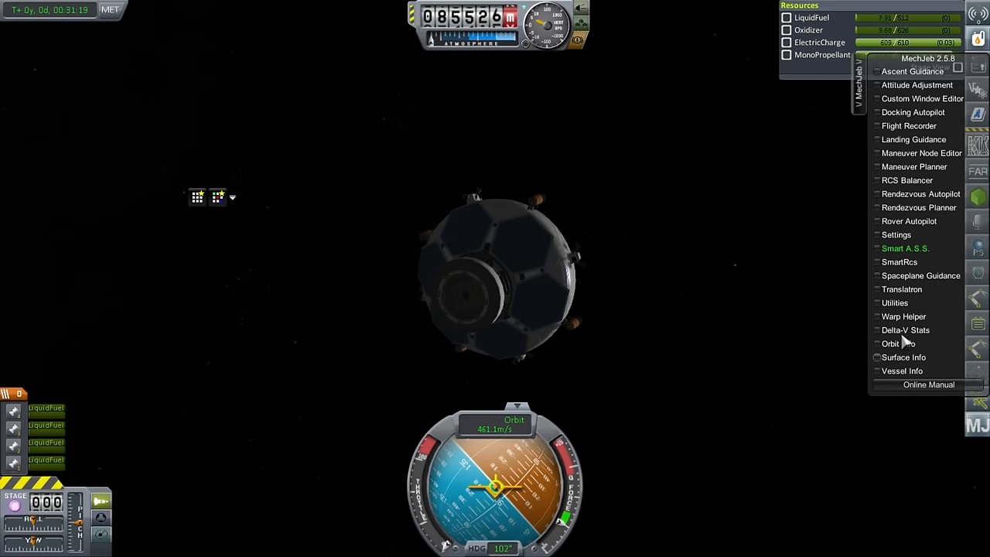
{"action": "left_click", "coordinate": [905, 247]}
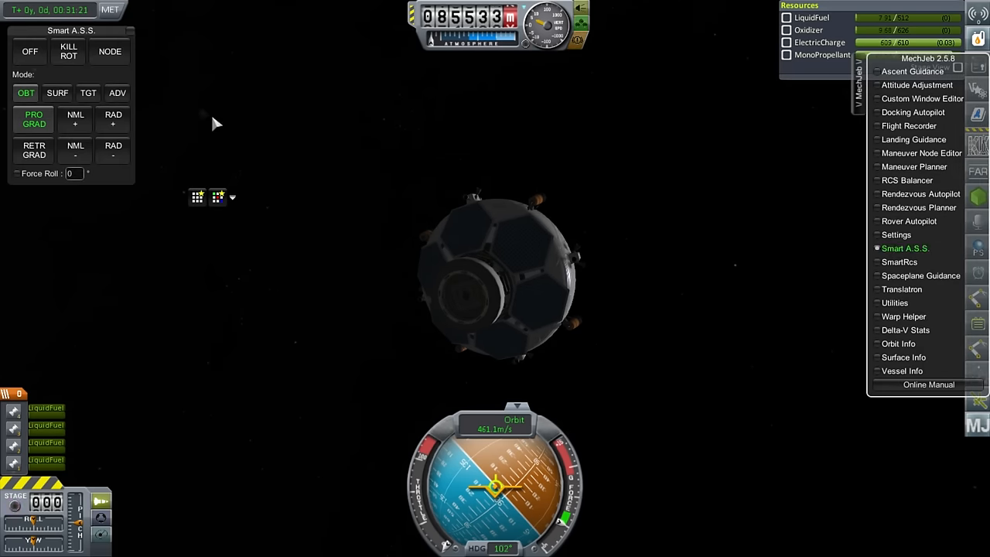
{"action": "left_click_drag", "start_coordinate": [71, 31], "coordinate": [809, 399]}
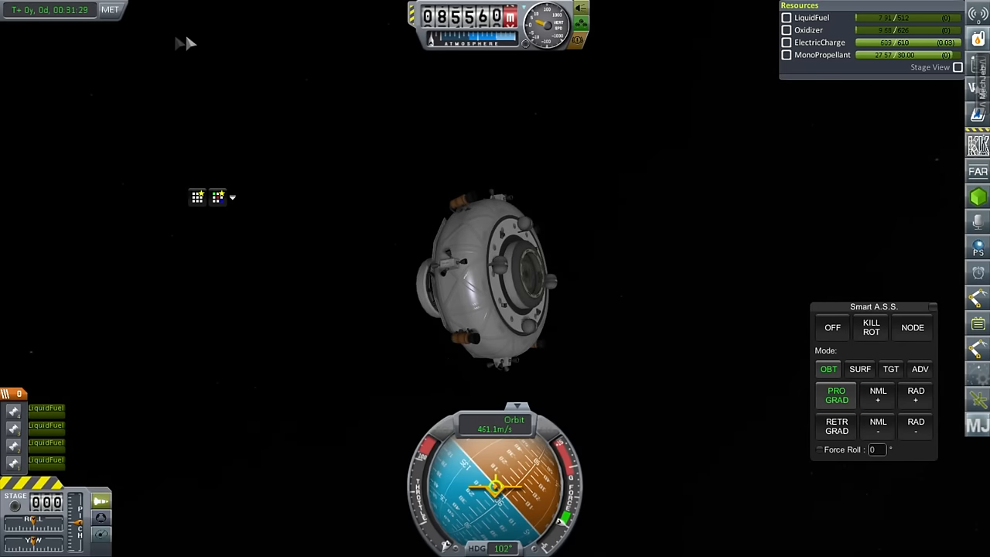
{"action": "mouse_move", "coordinate": [646, 310]}
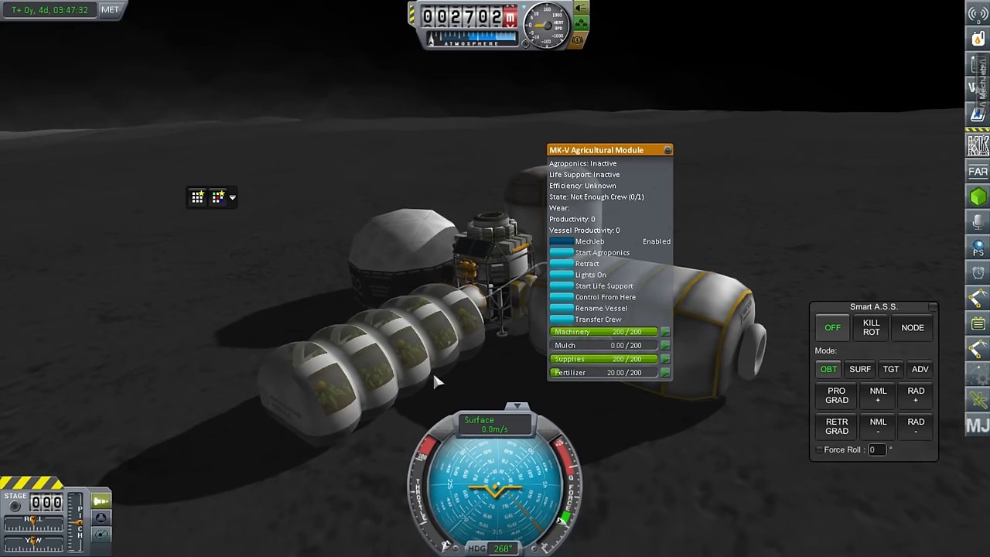
{"action": "mouse_move", "coordinate": [570, 385]}
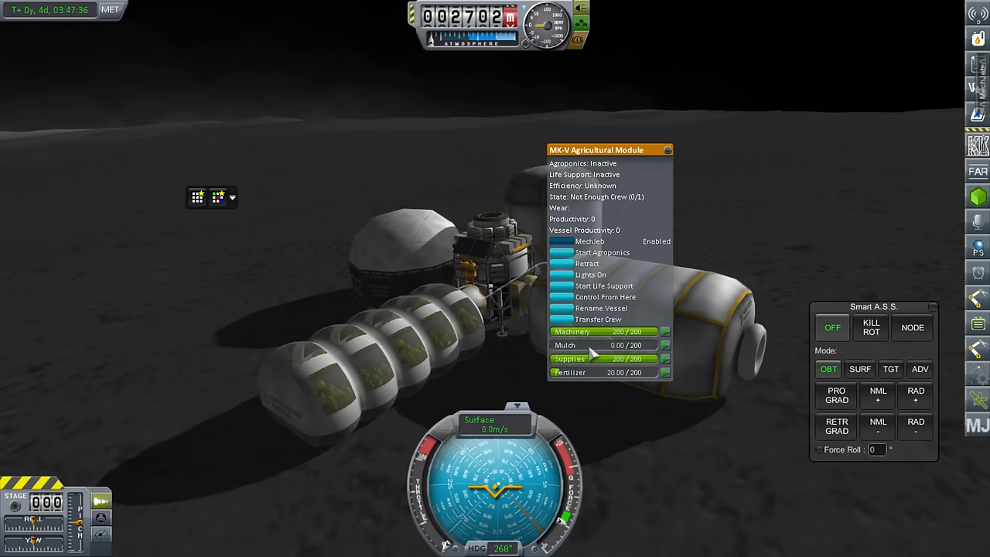
{"action": "mouse_move", "coordinate": [379, 349]}
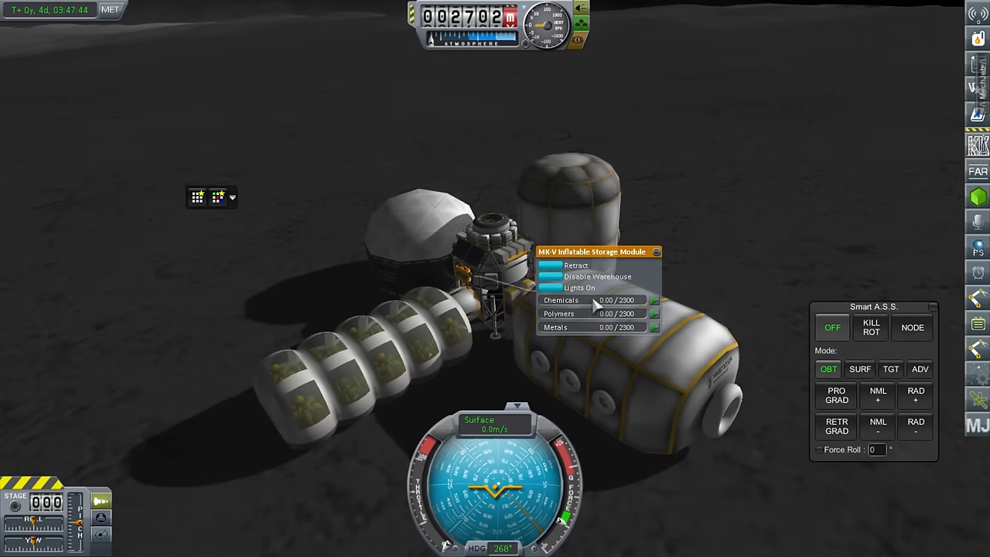
{"action": "mouse_move", "coordinate": [584, 331]}
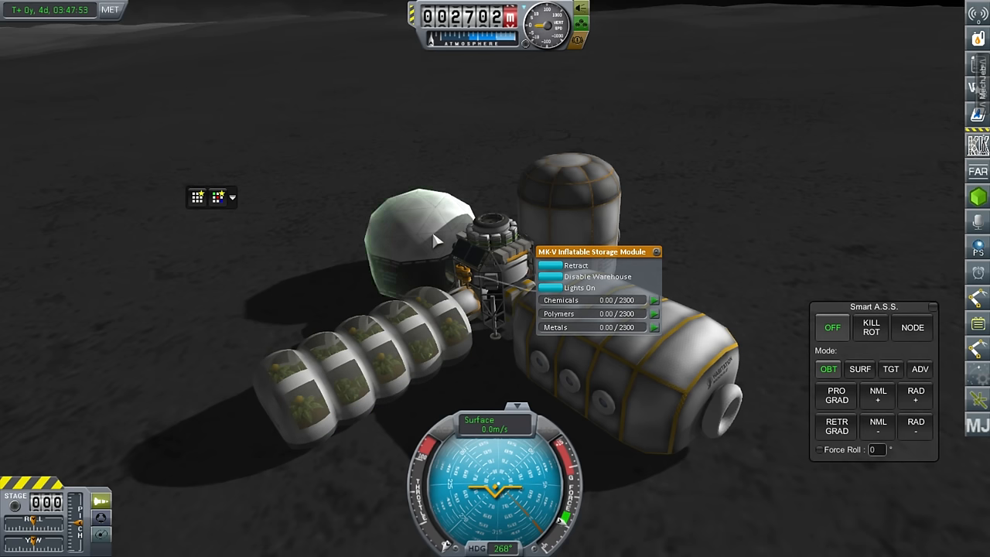
Step: Disable the MK-V Inflatable Storage Module's warehouse and view the Inflatable Workshop's status
{"action": "left_click", "coordinate": [550, 276]}
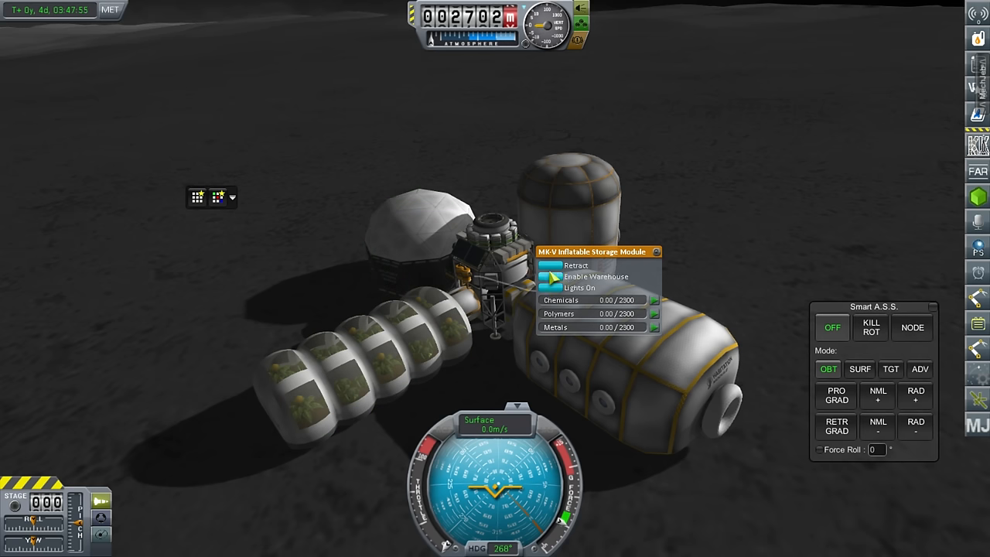
{"action": "left_click", "coordinate": [552, 277]}
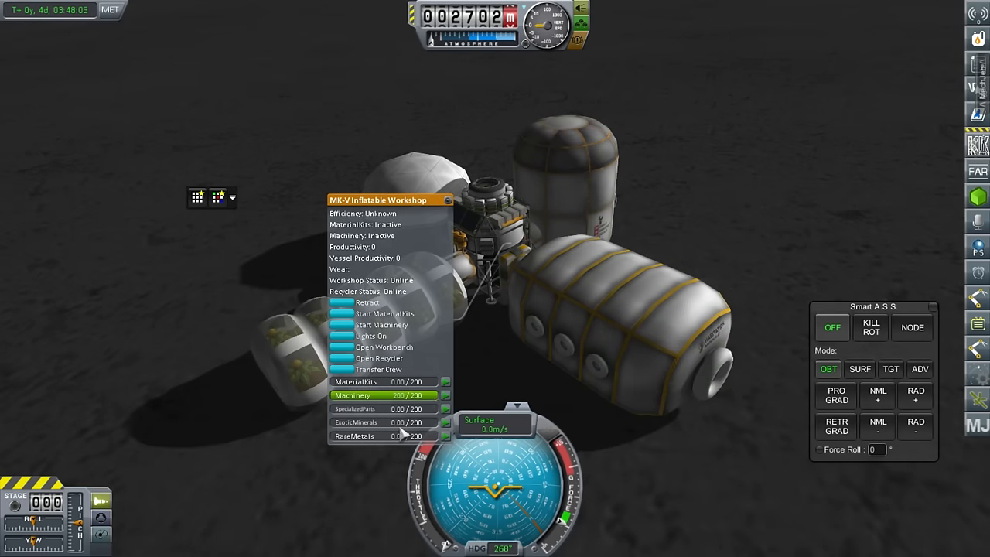
{"action": "mouse_move", "coordinate": [391, 263]}
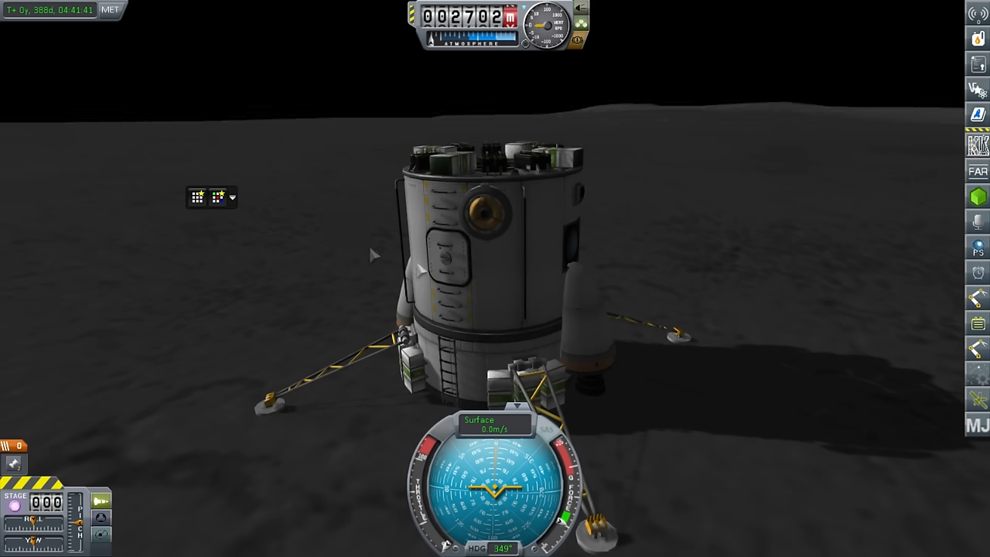
{"action": "mouse_move", "coordinate": [530, 280]}
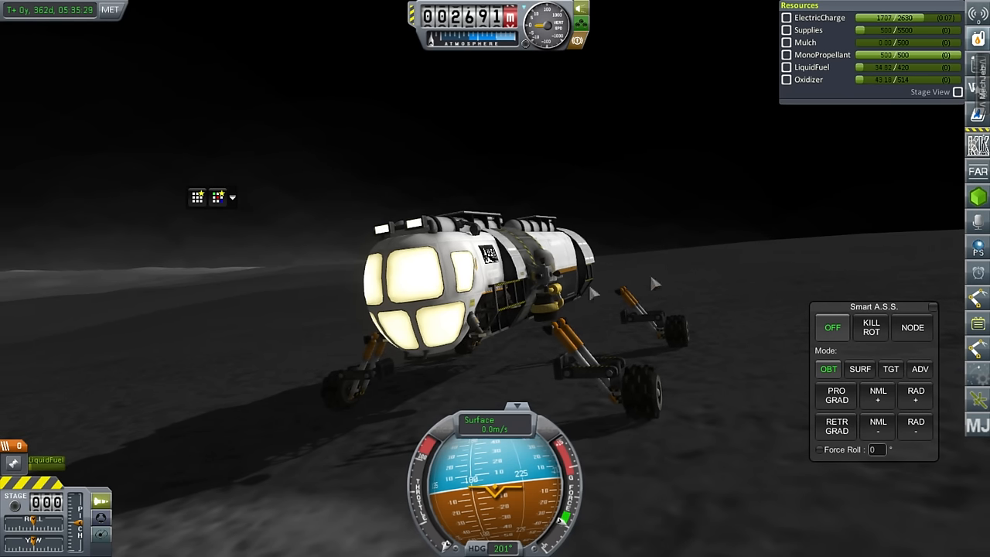
Step: Open the Karibou rover's part menu and cargo bay to view its empty inventory
{"action": "right_click", "coordinate": [488, 256]}
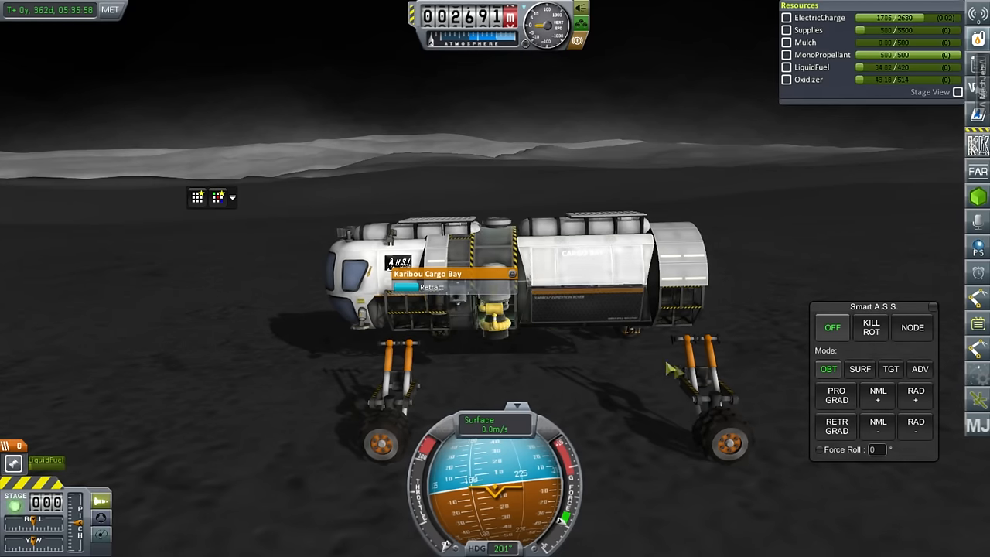
{"action": "left_click", "coordinate": [417, 287]}
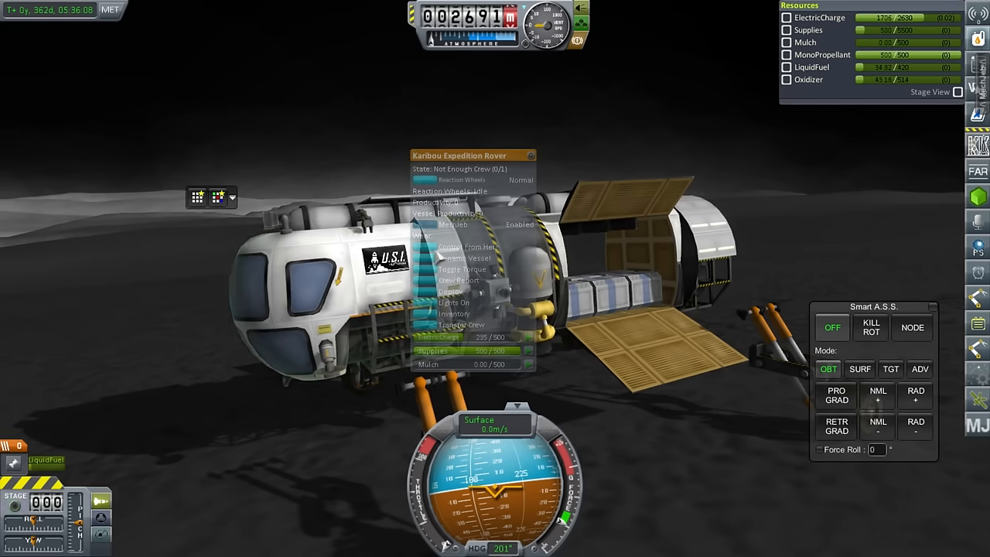
{"action": "left_click", "coordinate": [454, 313]}
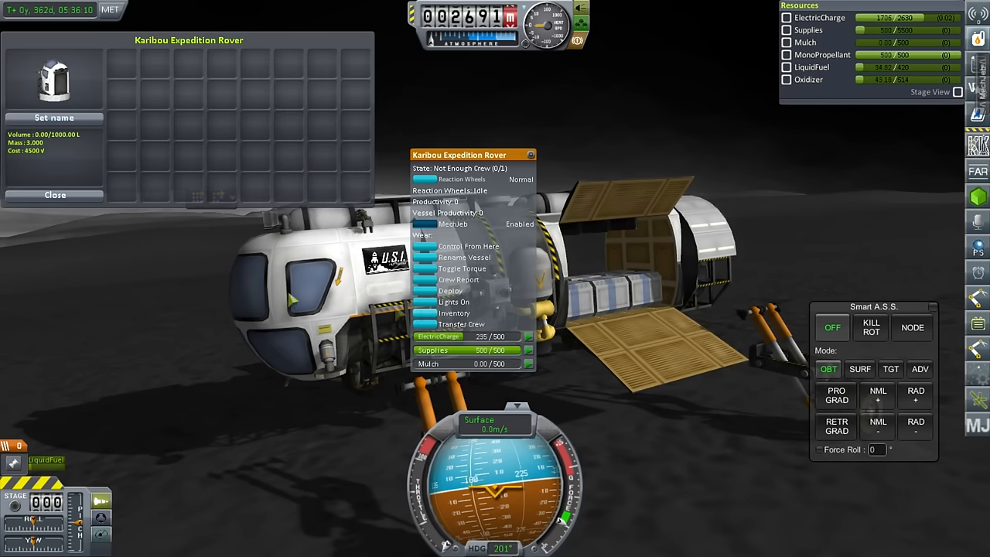
{"action": "left_click", "coordinate": [55, 195]}
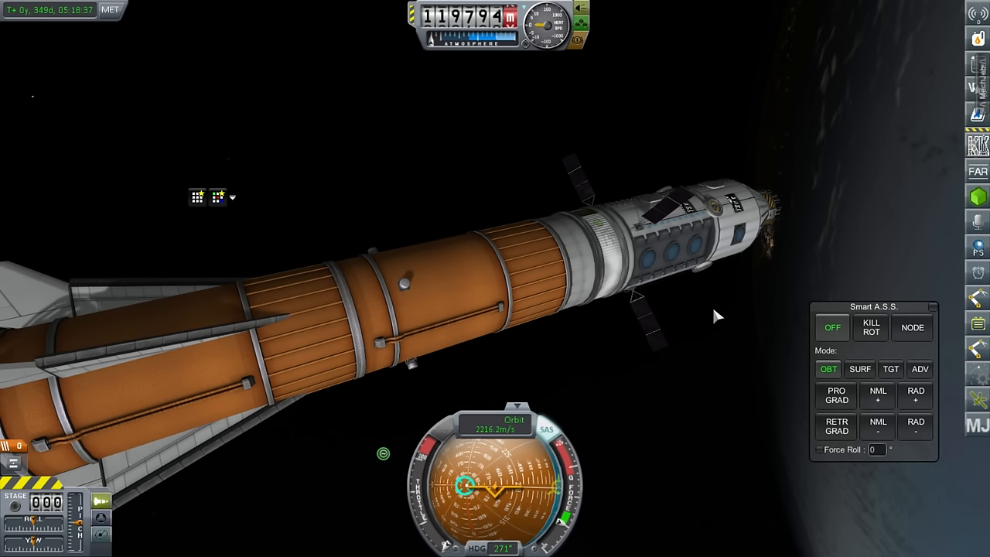
{"action": "mouse_move", "coordinate": [715, 274]}
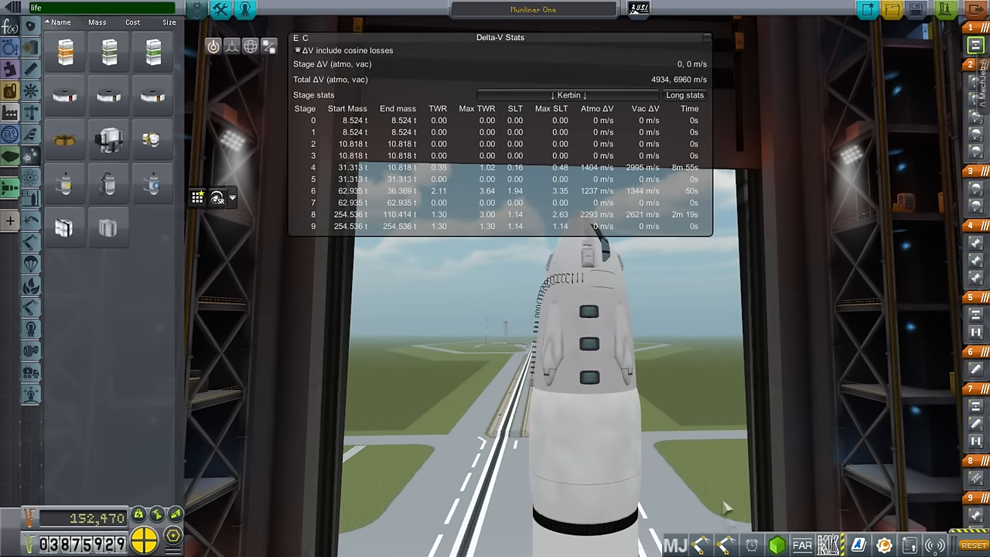
{"action": "mouse_move", "coordinate": [726, 509]}
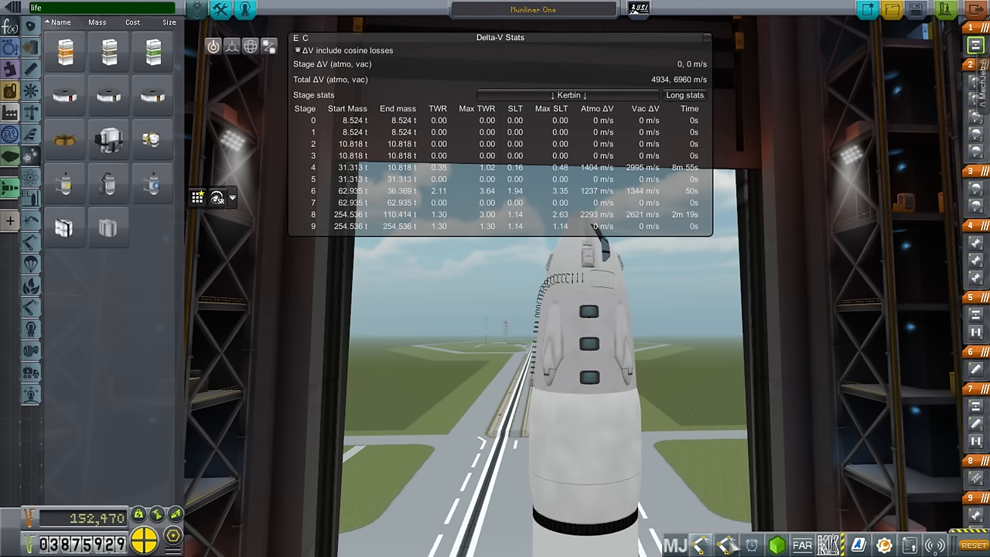
{"action": "mouse_move", "coordinate": [747, 493]}
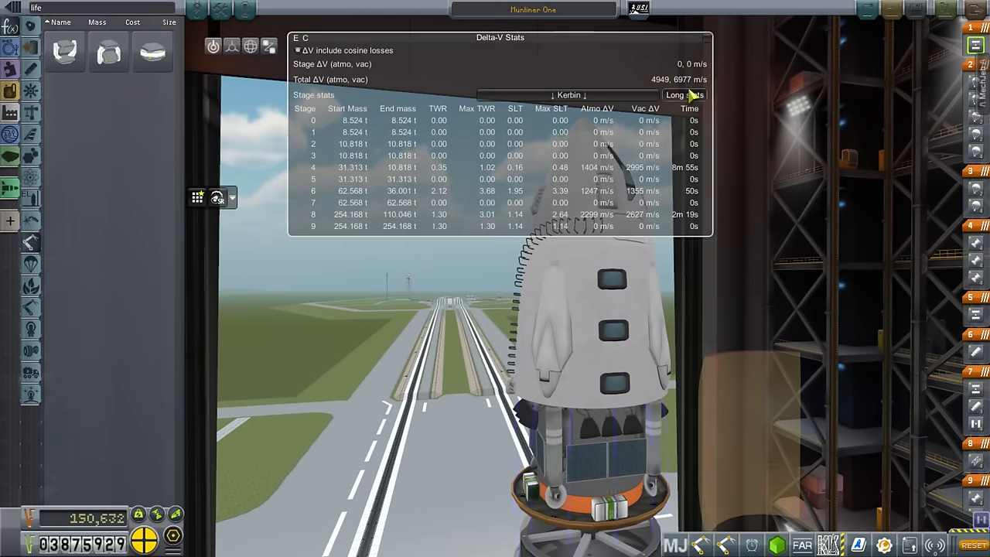
Step: Show Long delta-V stats and open USI Life Support Status (12 days, two crew)
{"action": "left_click", "coordinate": [684, 94]}
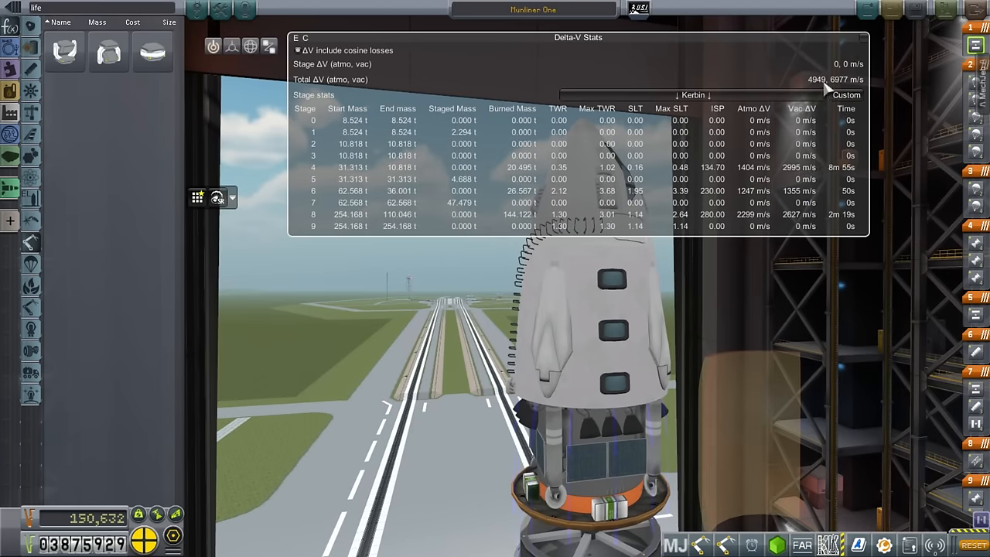
{"action": "left_click", "coordinate": [846, 94]}
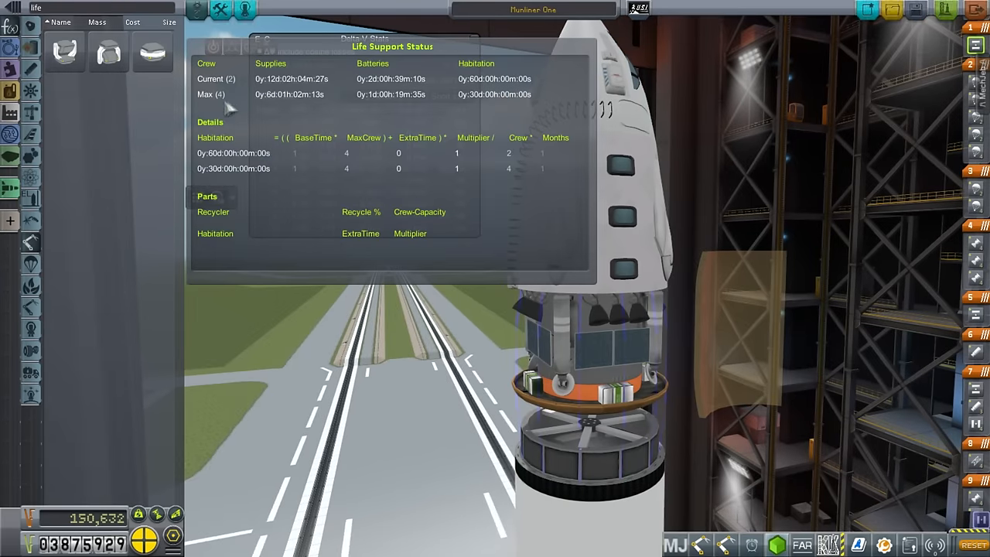
{"action": "mouse_move", "coordinate": [653, 334]}
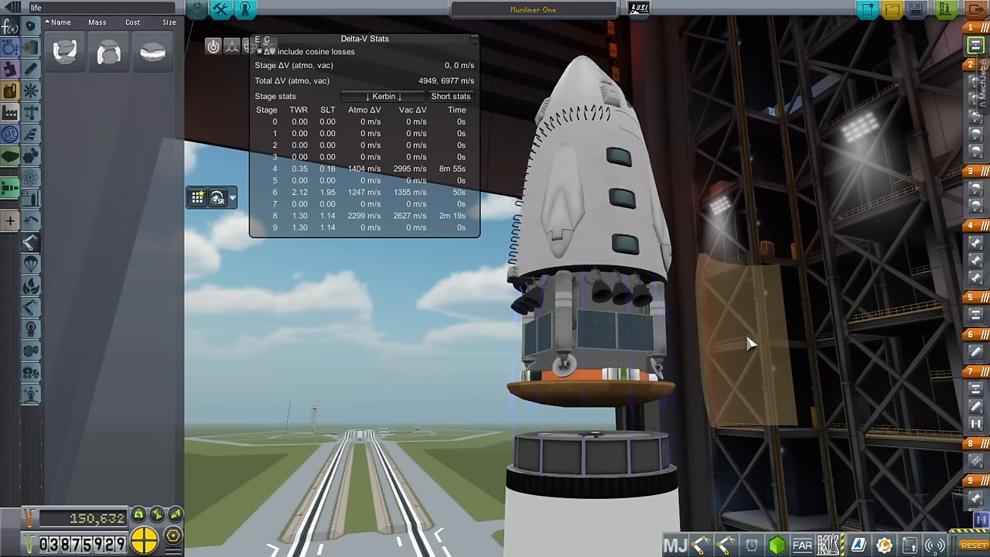
{"action": "mouse_move", "coordinate": [452, 369]}
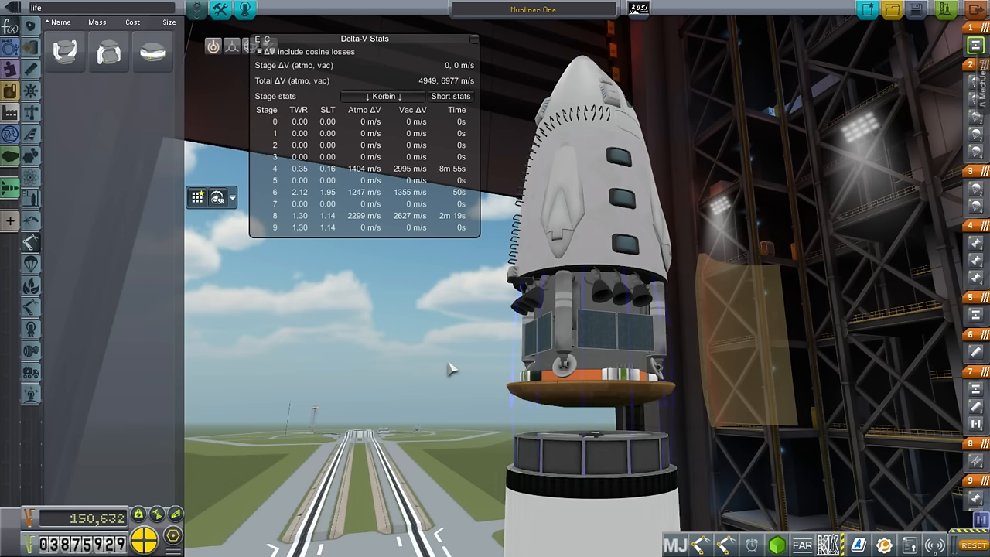
{"action": "mouse_move", "coordinate": [508, 382]}
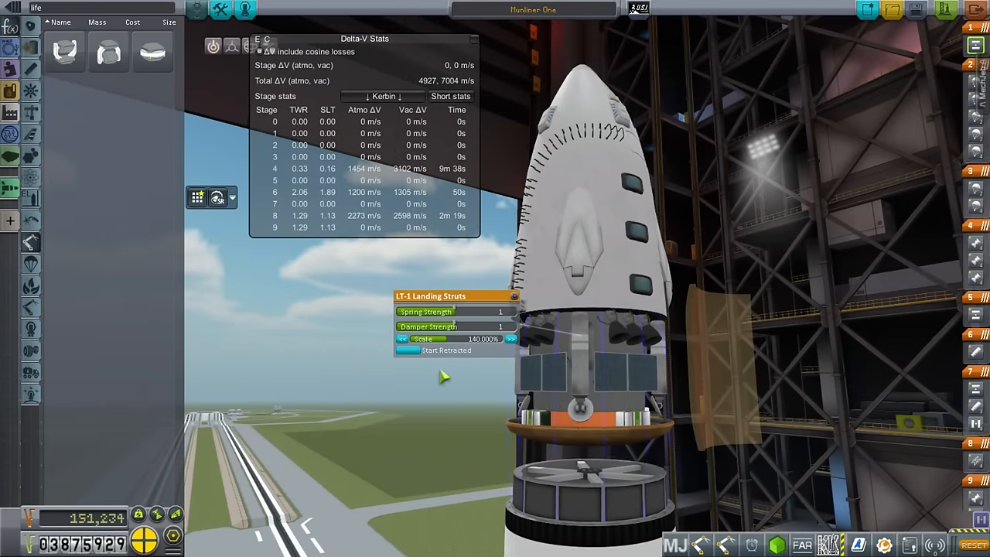
{"action": "mouse_move", "coordinate": [499, 427]}
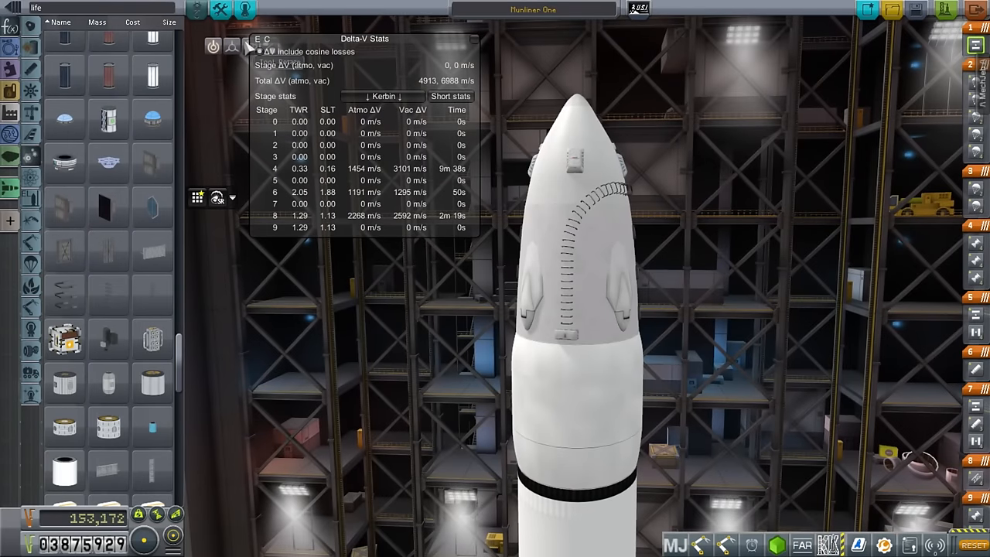
{"action": "left_click", "coordinate": [232, 45]}
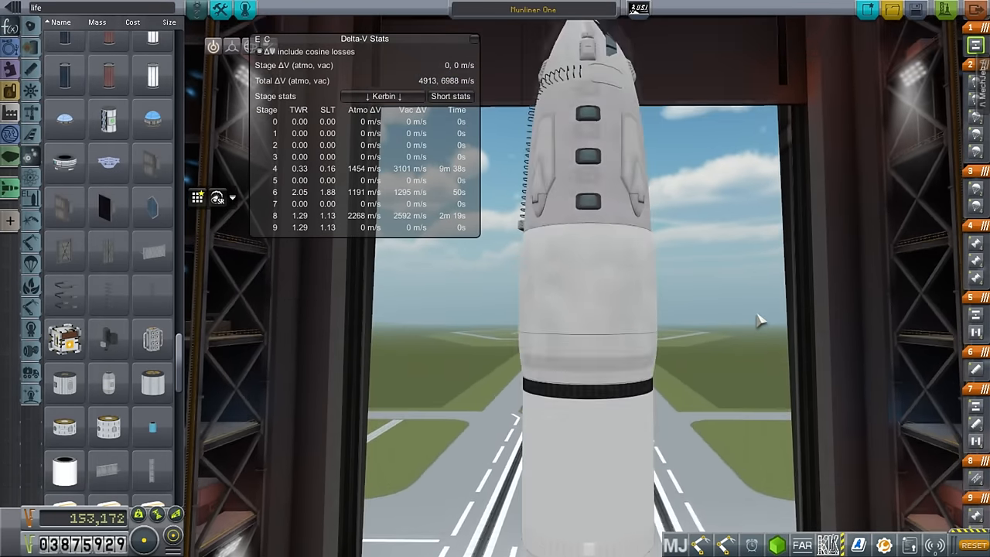
Step: Switch the Delta-V stats body to Mun, then back to Kerbin
{"action": "left_click", "coordinate": [383, 96]}
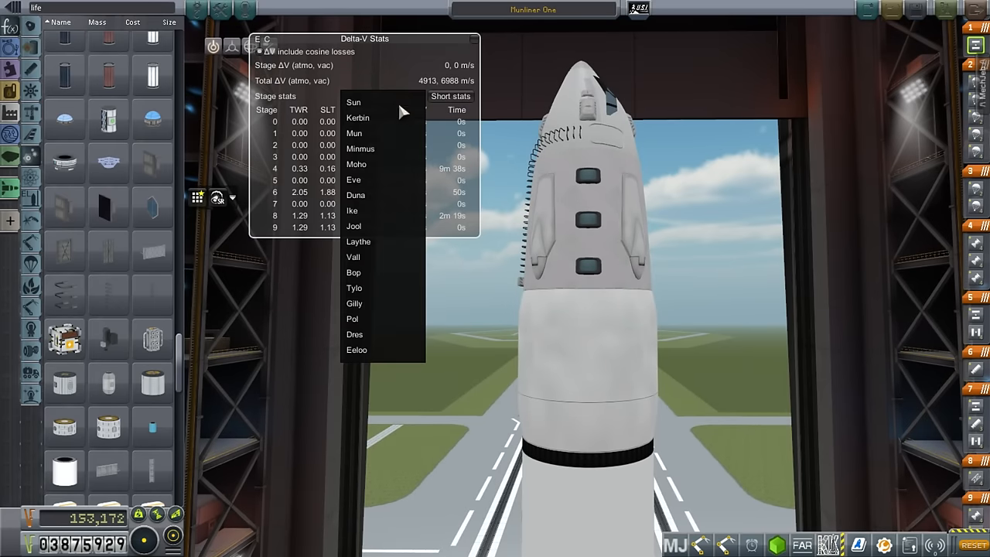
{"action": "left_click", "coordinate": [354, 133]}
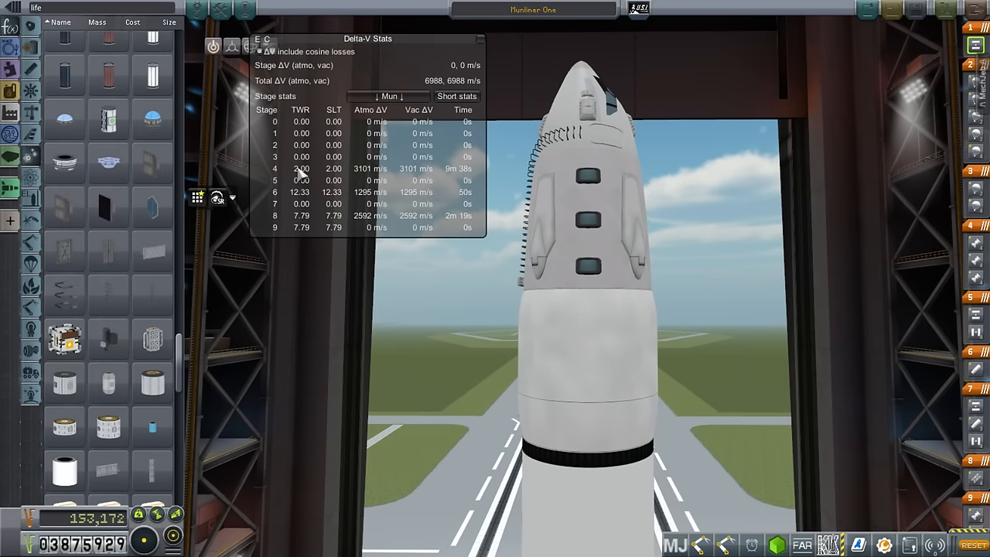
{"action": "left_click", "coordinate": [386, 96]}
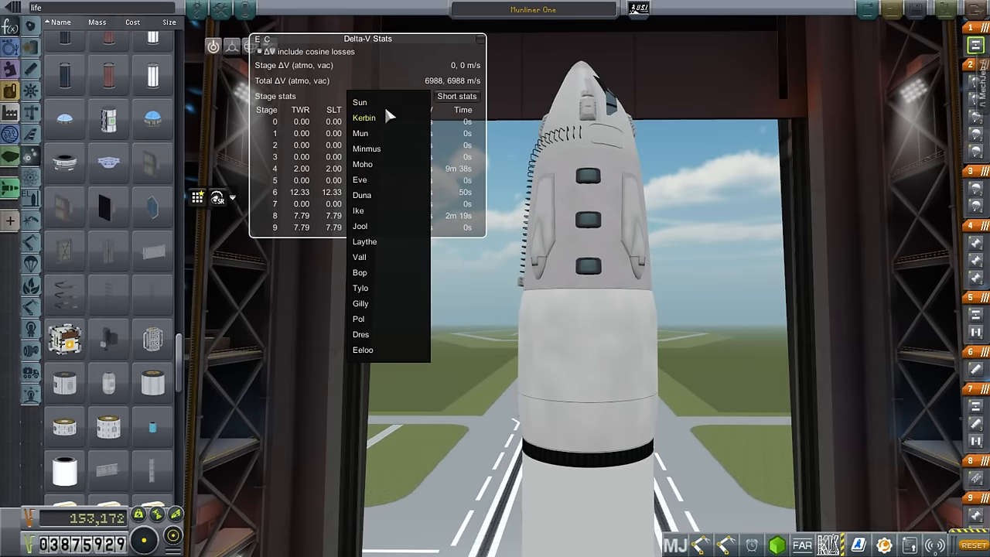
{"action": "left_click", "coordinate": [363, 118]}
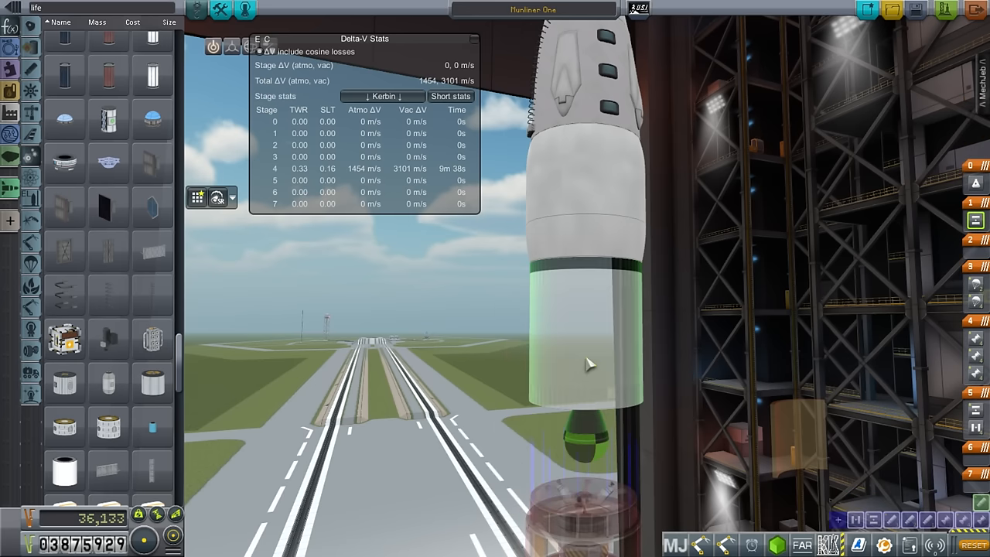
{"action": "mouse_move", "coordinate": [571, 378]}
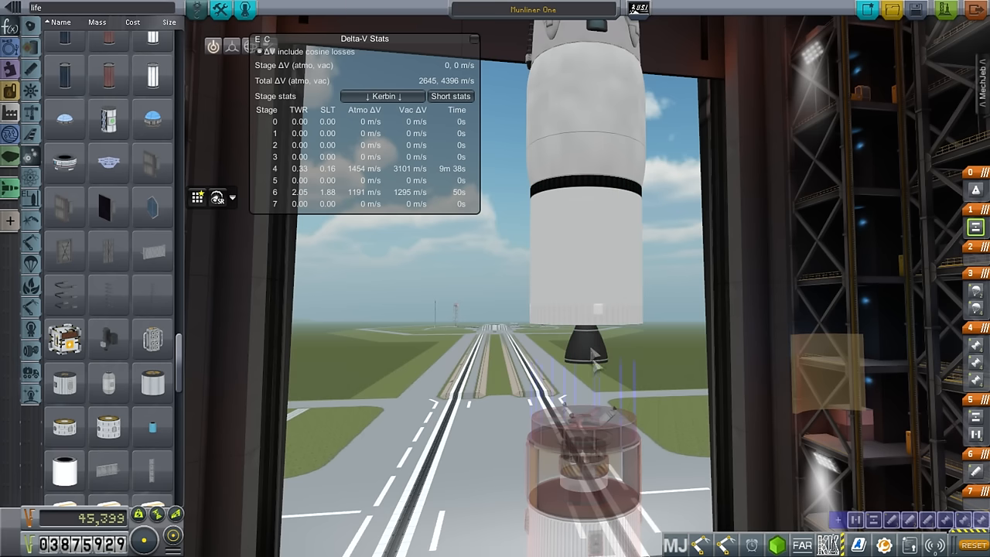
{"action": "mouse_move", "coordinate": [649, 305]}
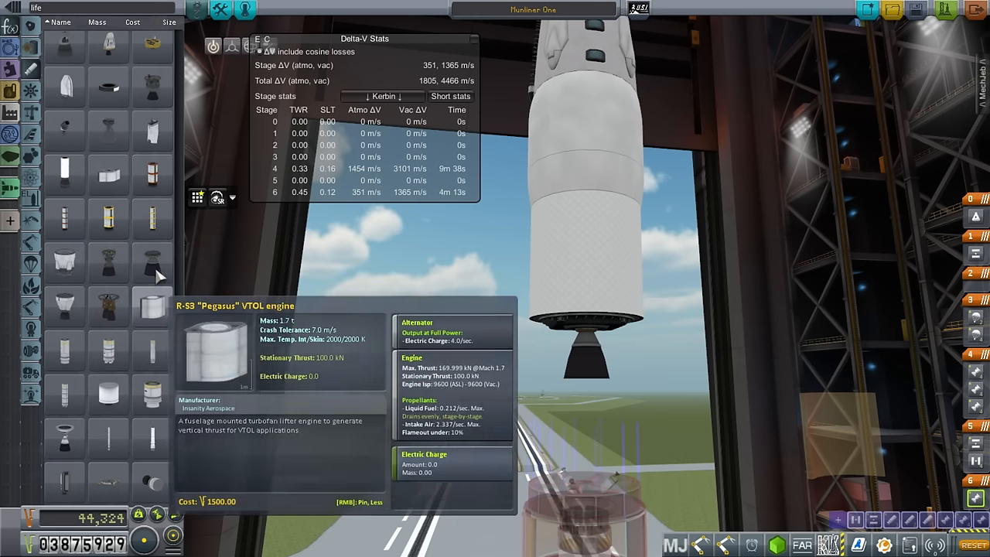
{"action": "mouse_move", "coordinate": [153, 263]}
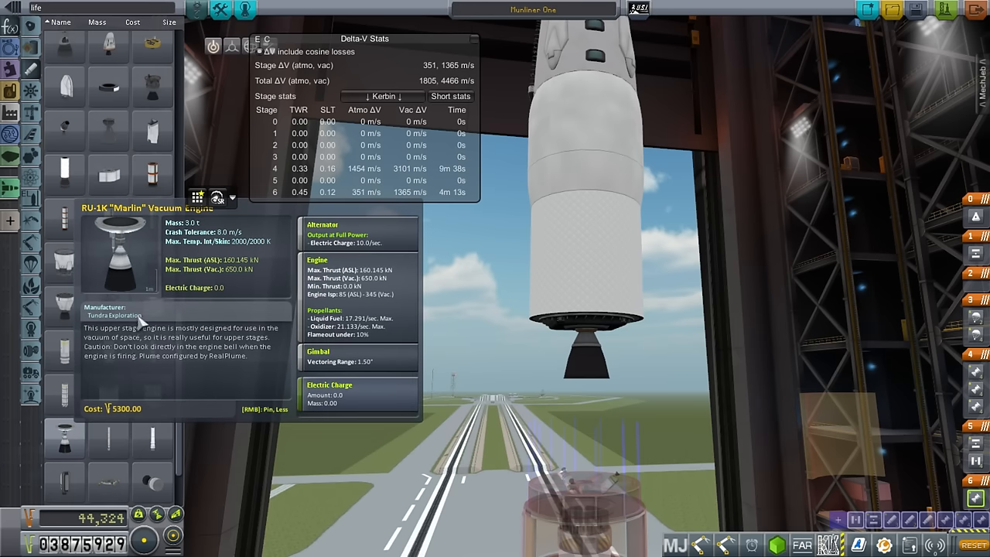
{"action": "mouse_move", "coordinate": [153, 263]}
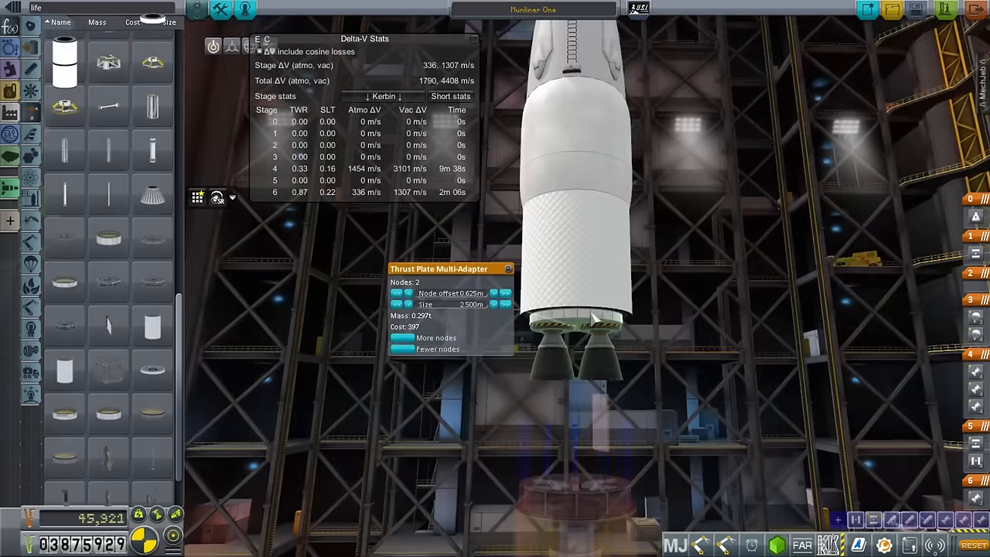
Step: Attach a two-node Thrust Plate Multi-Adapter with twin engines beneath the tank
{"action": "left_click", "coordinate": [504, 304]}
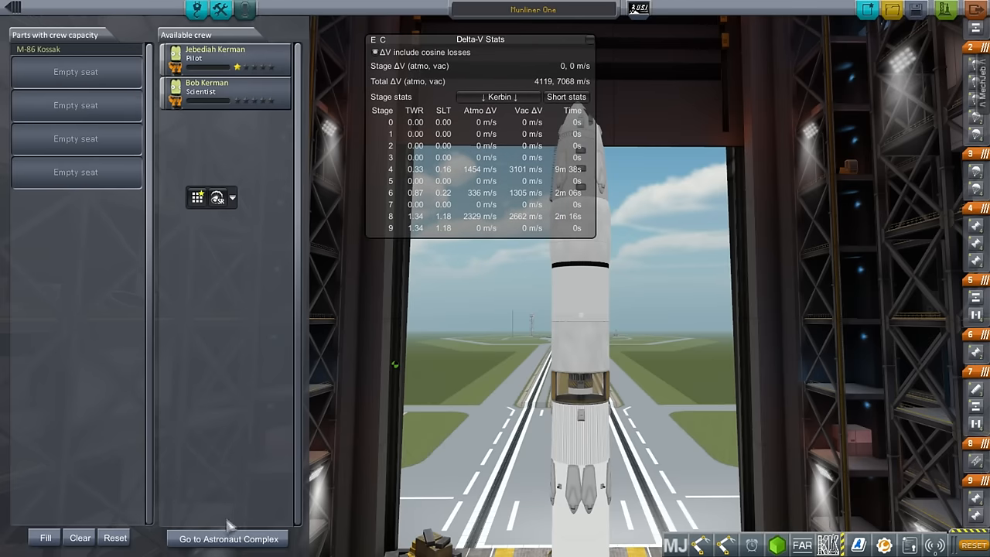
Step: Hire pilot Samrina Kerman and engineer Jorgee Kerman at the Astronaut Complex
{"action": "left_click", "coordinate": [226, 538]}
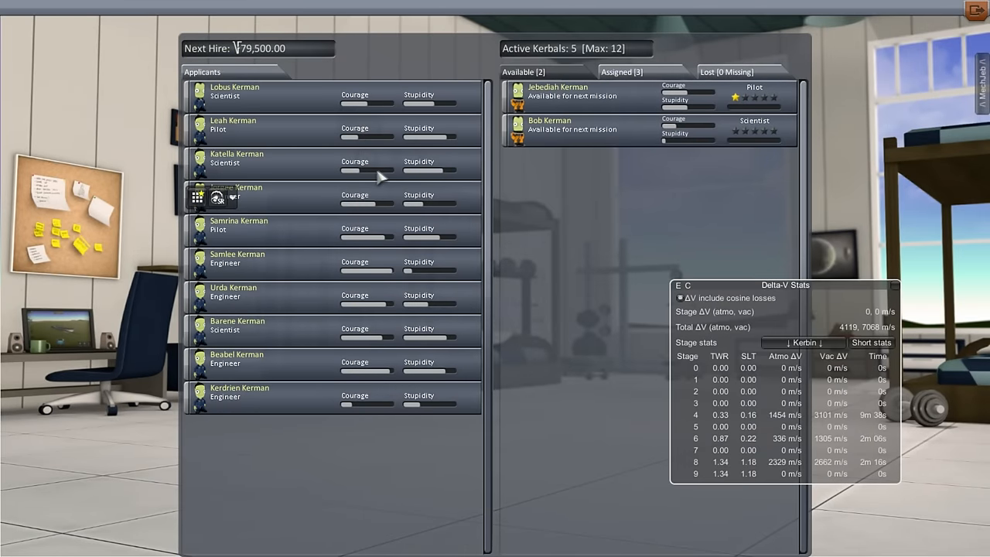
{"action": "mouse_move", "coordinate": [410, 155]}
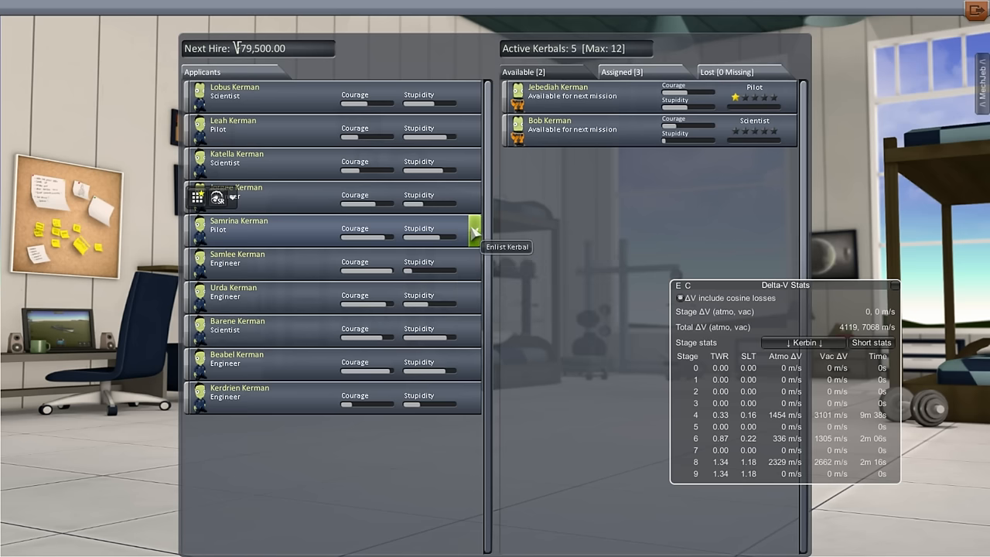
{"action": "left_click", "coordinate": [471, 230]}
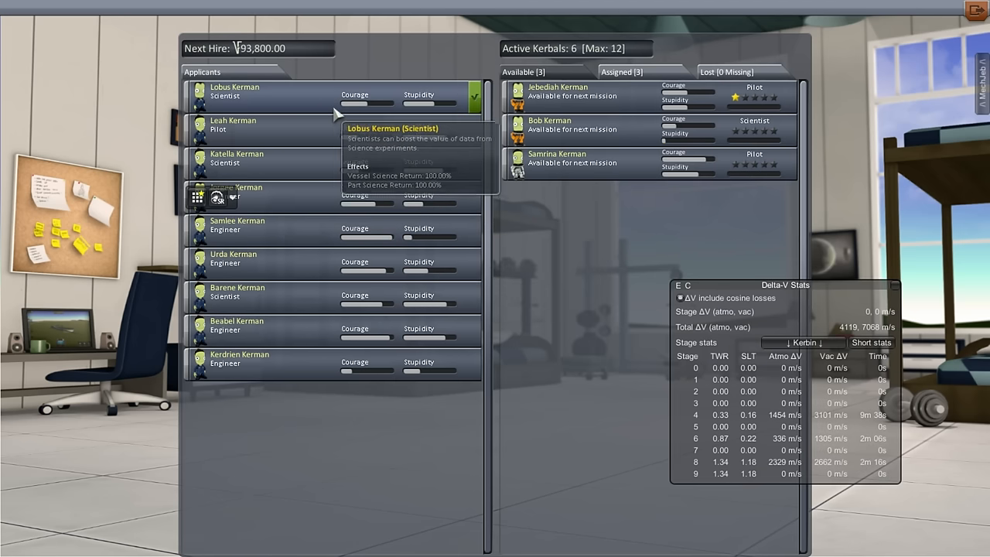
{"action": "mouse_move", "coordinate": [456, 231]}
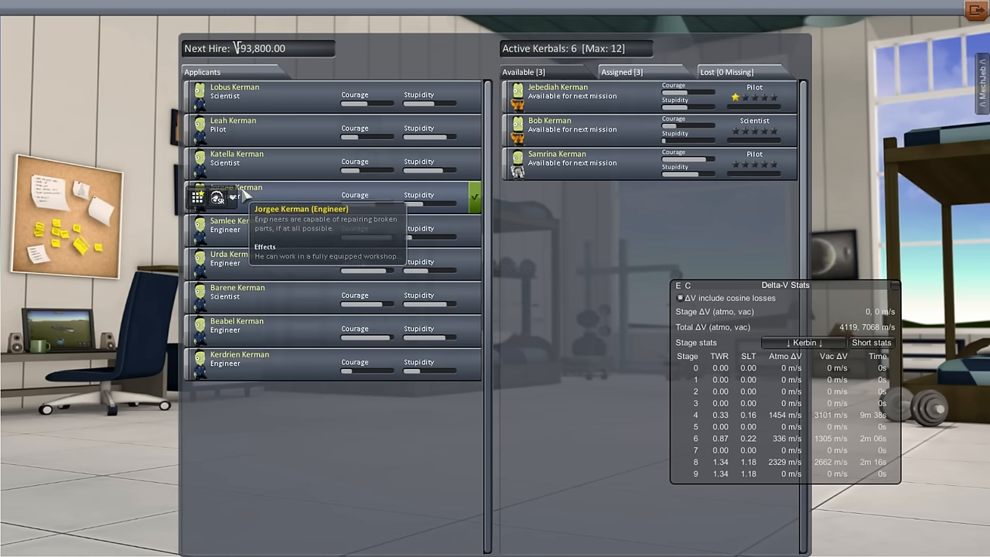
{"action": "mouse_move", "coordinate": [474, 196]}
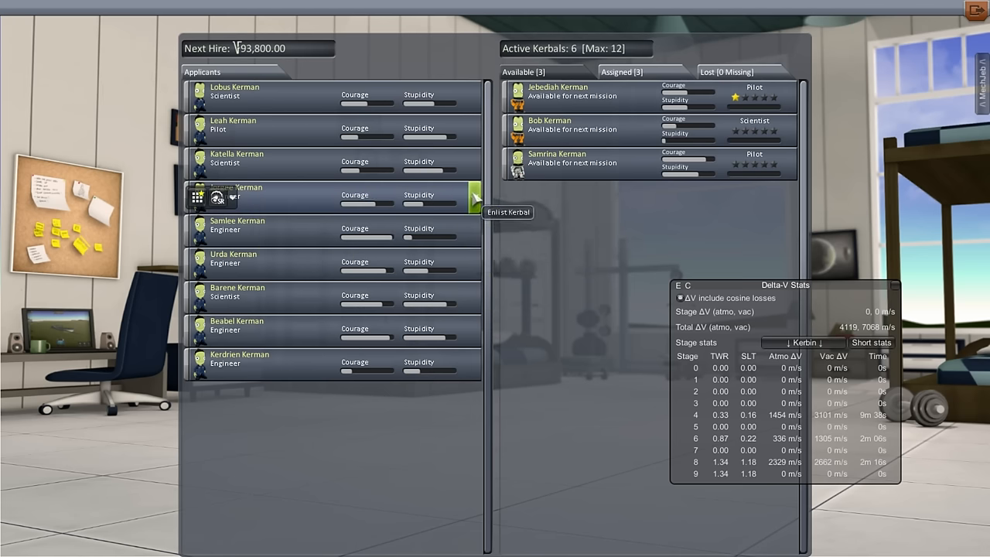
{"action": "left_click", "coordinate": [475, 196]}
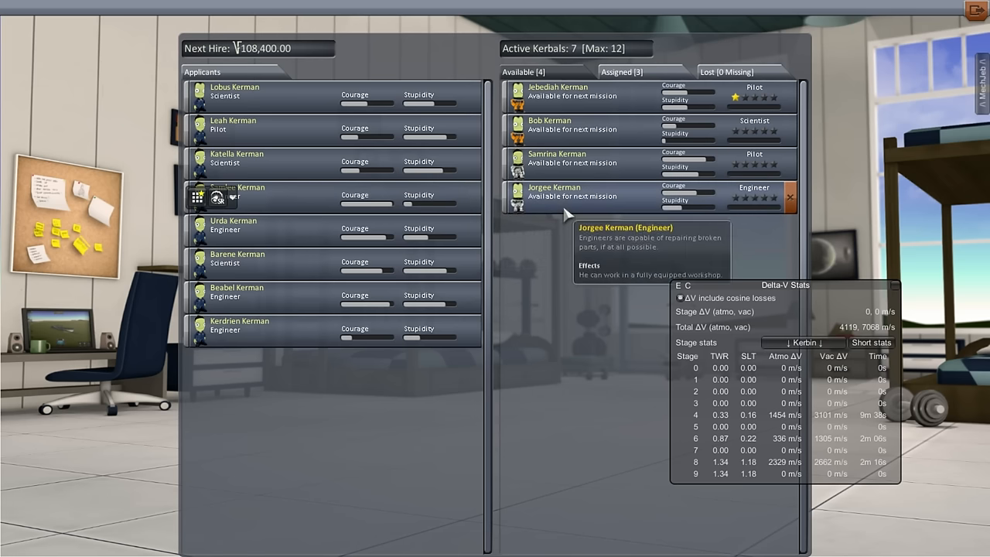
{"action": "mouse_move", "coordinate": [583, 415]}
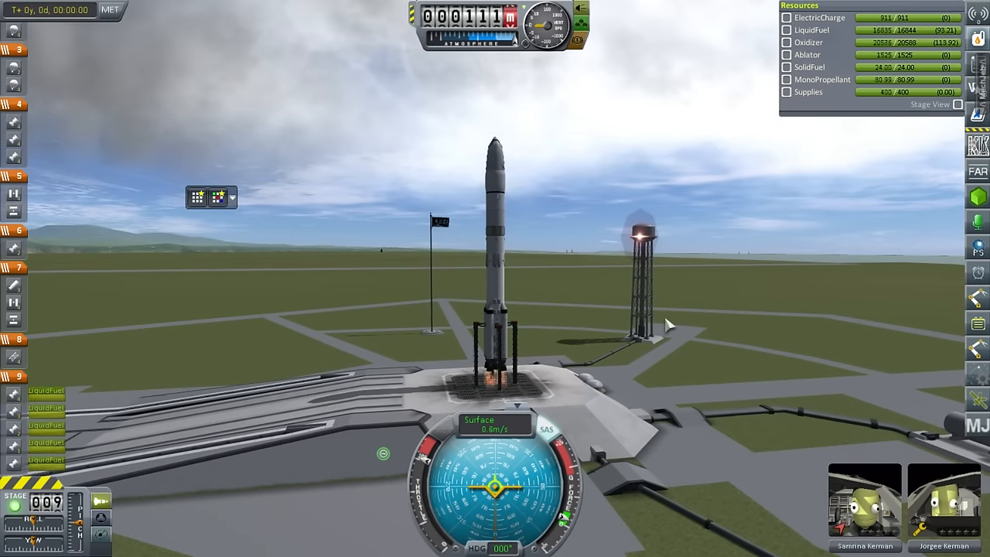
Step: Launch Moonliner One off the pad
{"action": "key", "text": "space"}
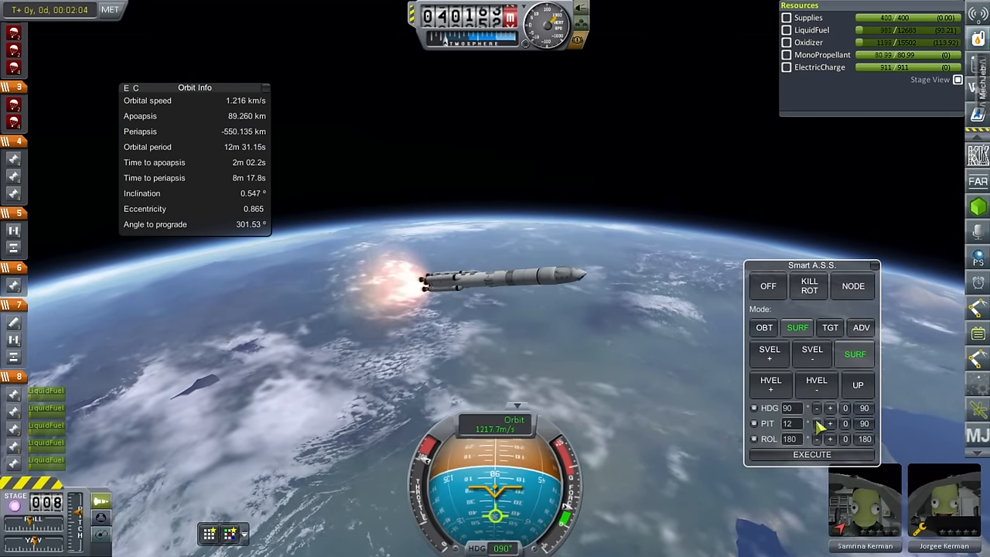
Step: Lower the held ascent pitch and stage off the empty fuel tanks
{"action": "left_click", "coordinate": [816, 423]}
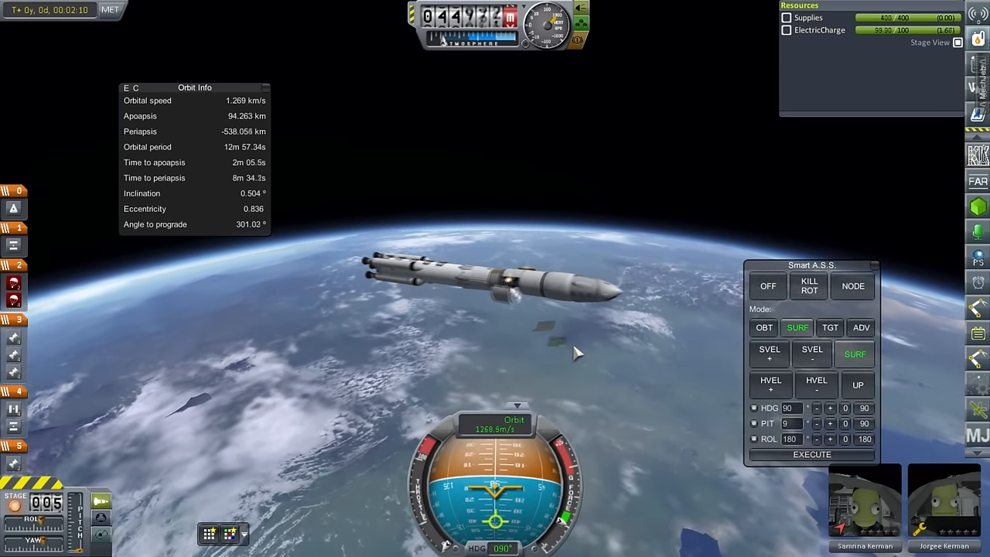
{"action": "key", "text": "space"}
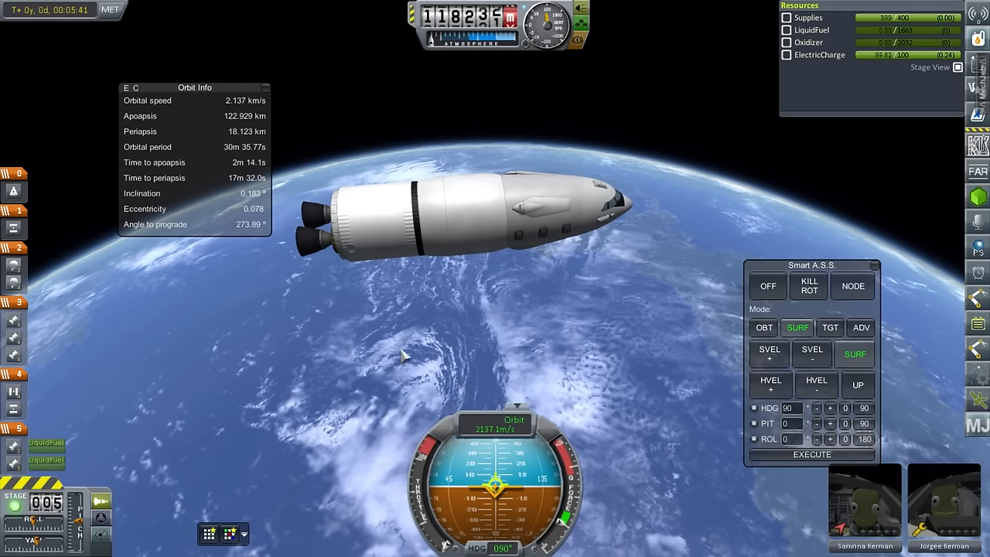
{"action": "key", "text": "space"}
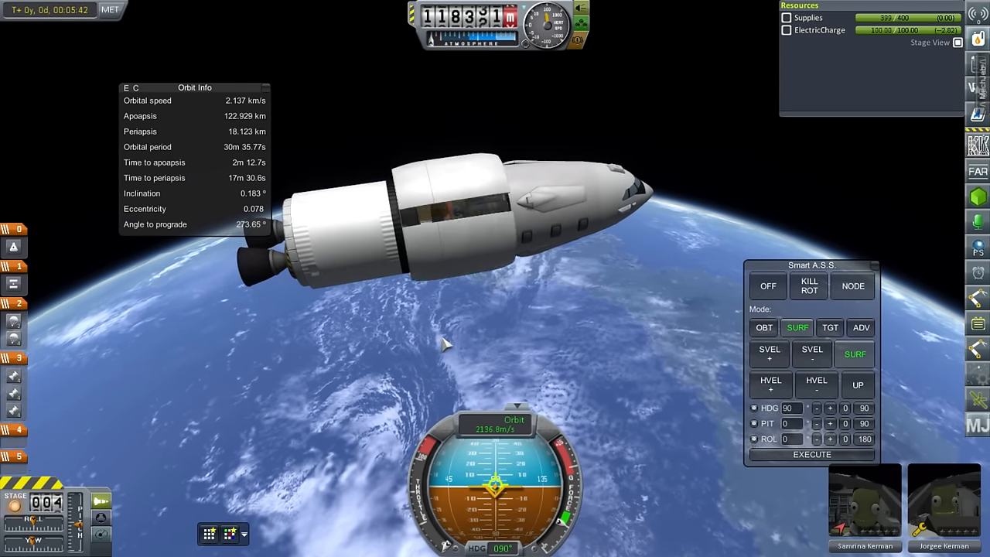
Step: Stage to finish the burn into a roughly 133 by 91 km orbit
{"action": "key", "text": "space"}
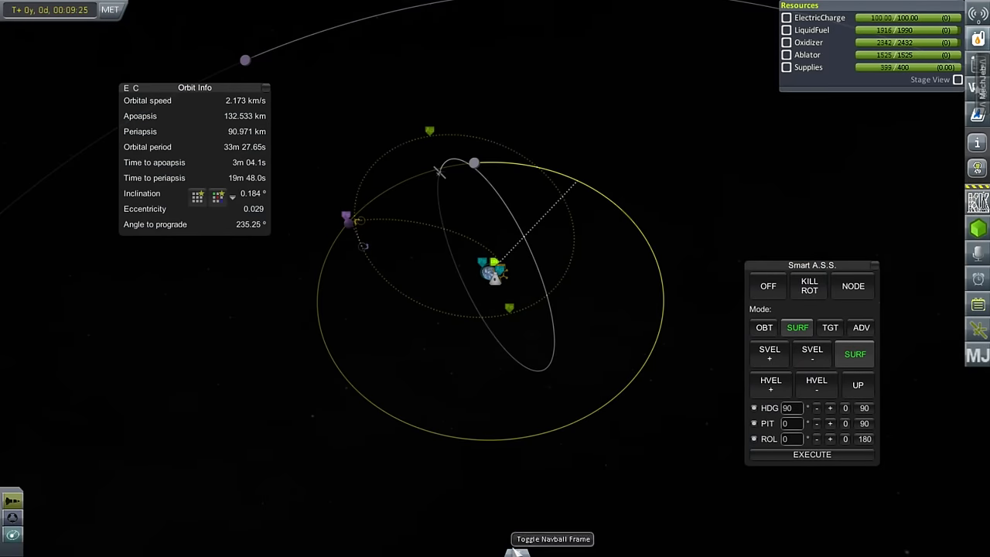
Step: Point Moonliner One at the maneuver node with Smart A.S.S. NODE and KILL ROT
{"action": "left_click", "coordinate": [552, 539]}
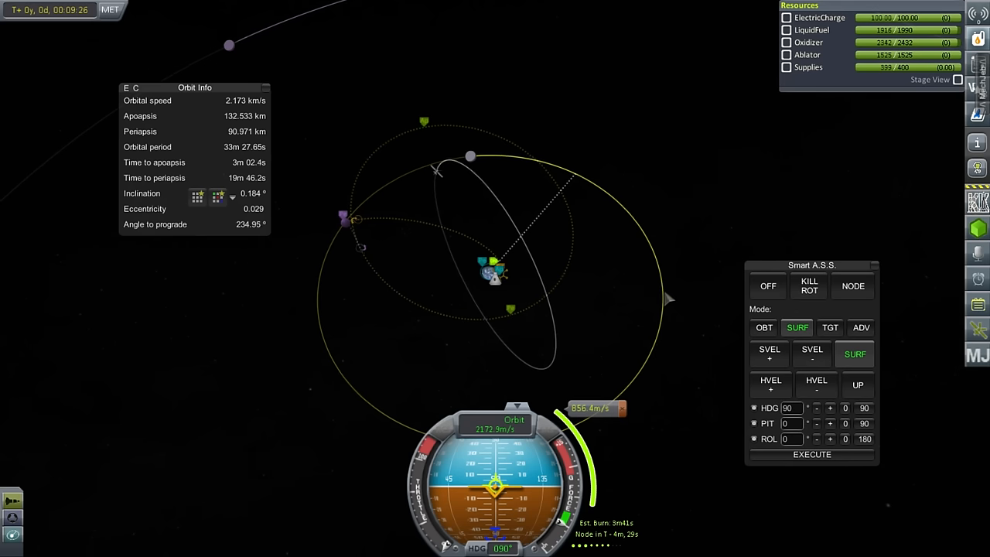
{"action": "mouse_move", "coordinate": [712, 344]}
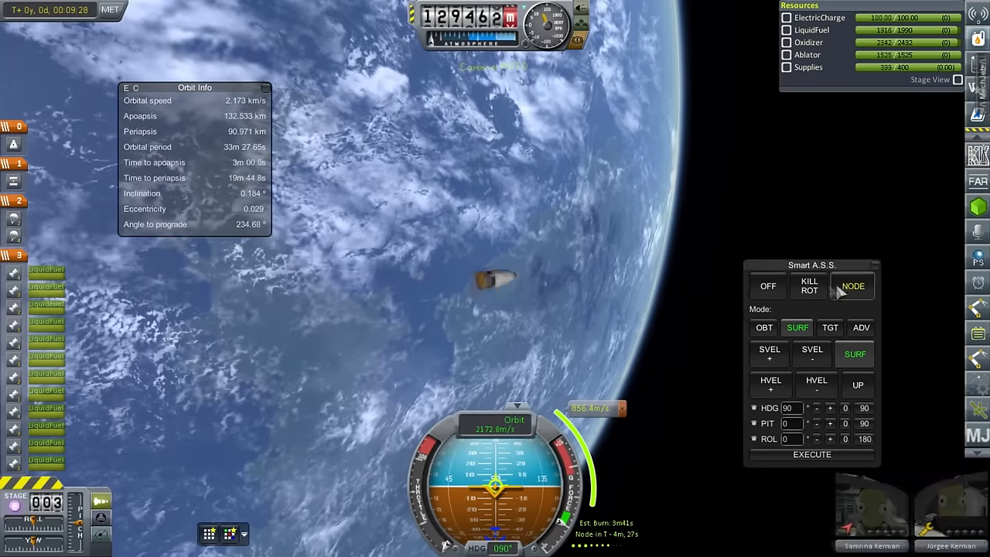
{"action": "left_click", "coordinate": [852, 285]}
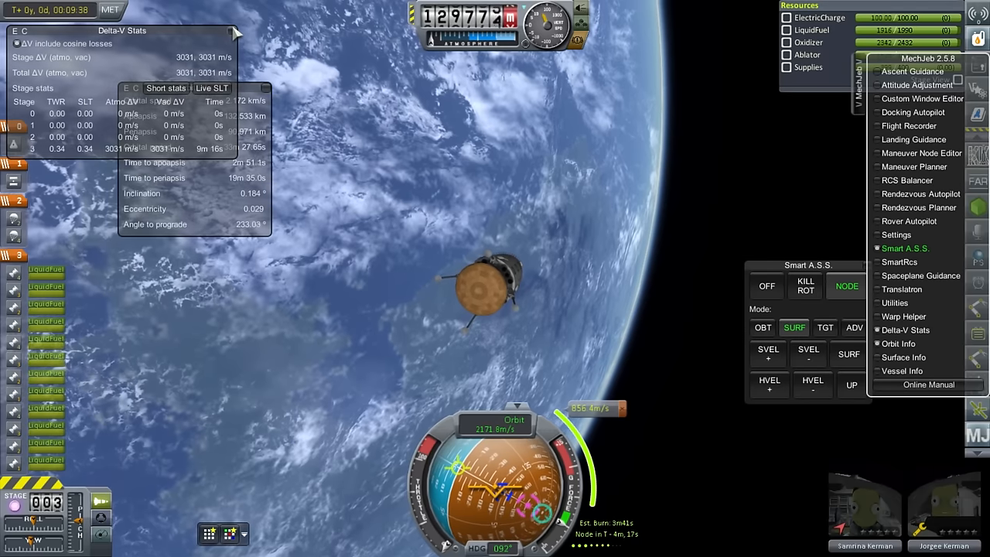
{"action": "left_click", "coordinate": [898, 344]}
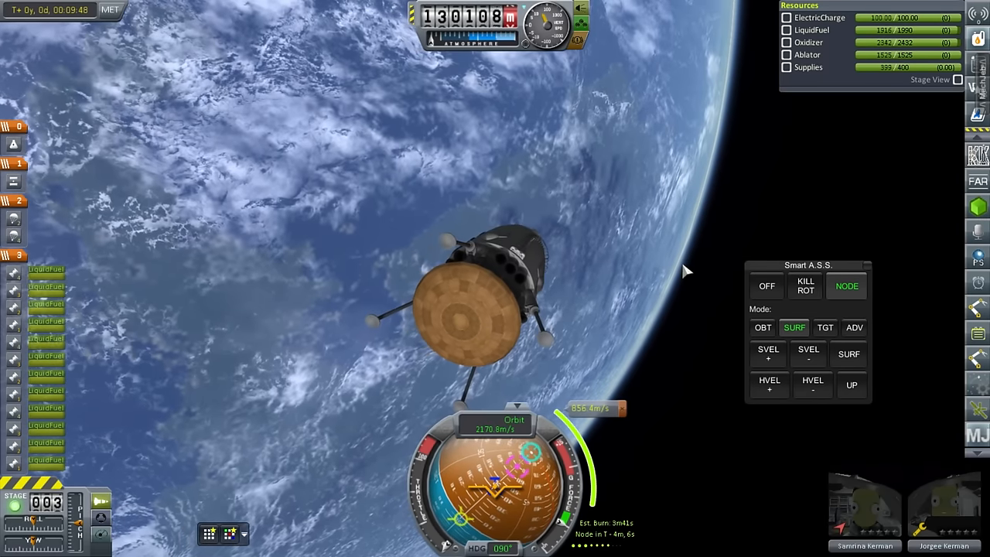
{"action": "left_click", "coordinate": [805, 285]}
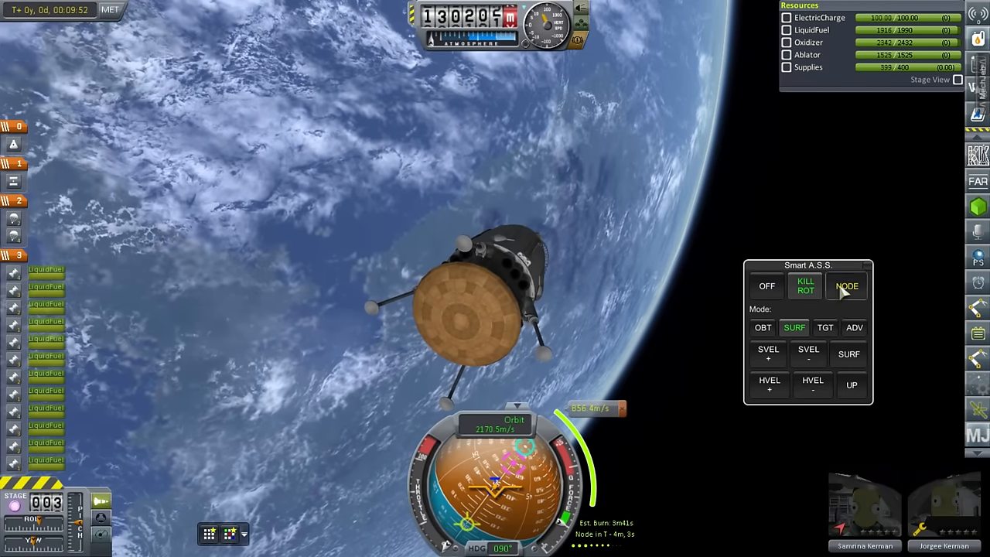
{"action": "left_click", "coordinate": [847, 285]}
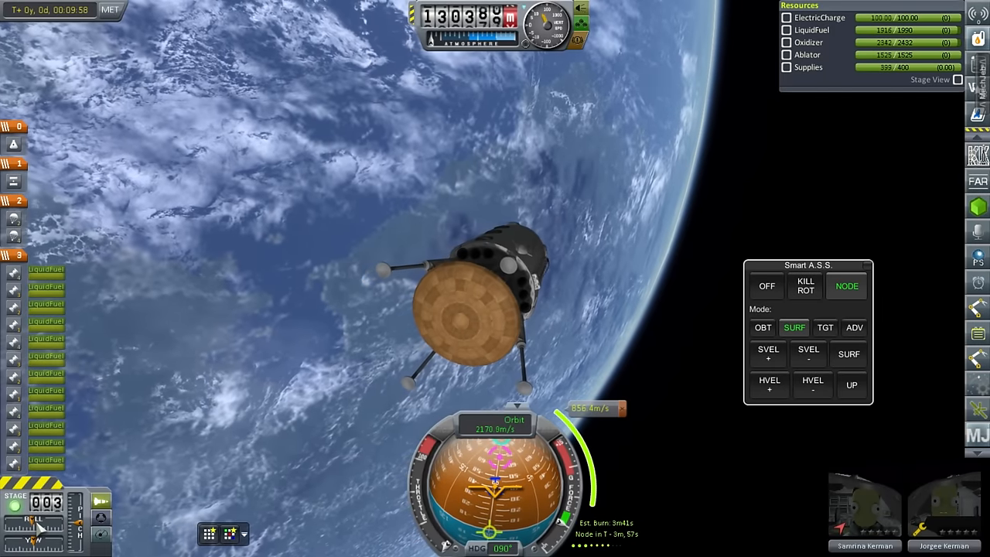
{"action": "left_click", "coordinate": [806, 286]}
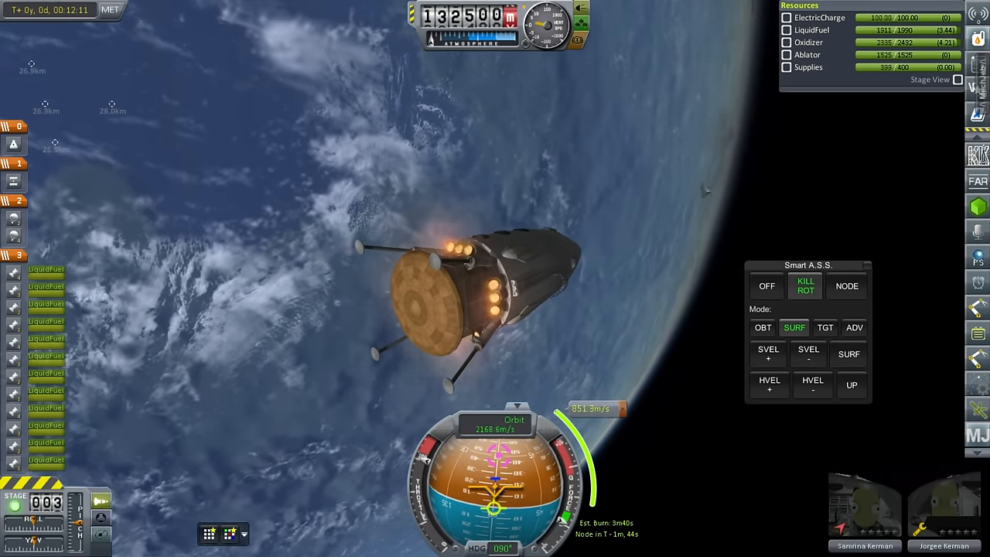
Step: Hold node attitude while burning until about 399 m/s remains
{"action": "left_click", "coordinate": [846, 286]}
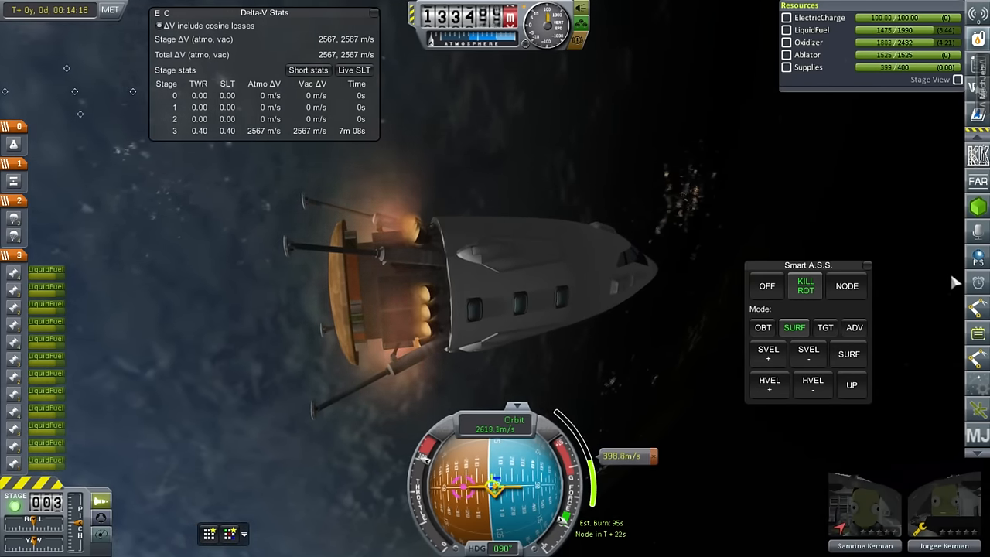
{"action": "mouse_move", "coordinate": [803, 215]}
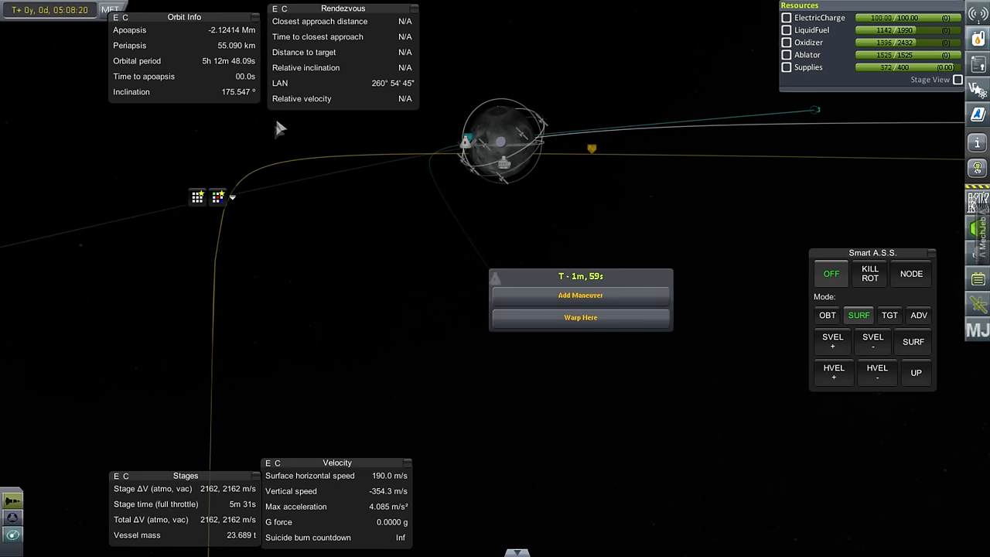
{"action": "mouse_move", "coordinate": [580, 295]}
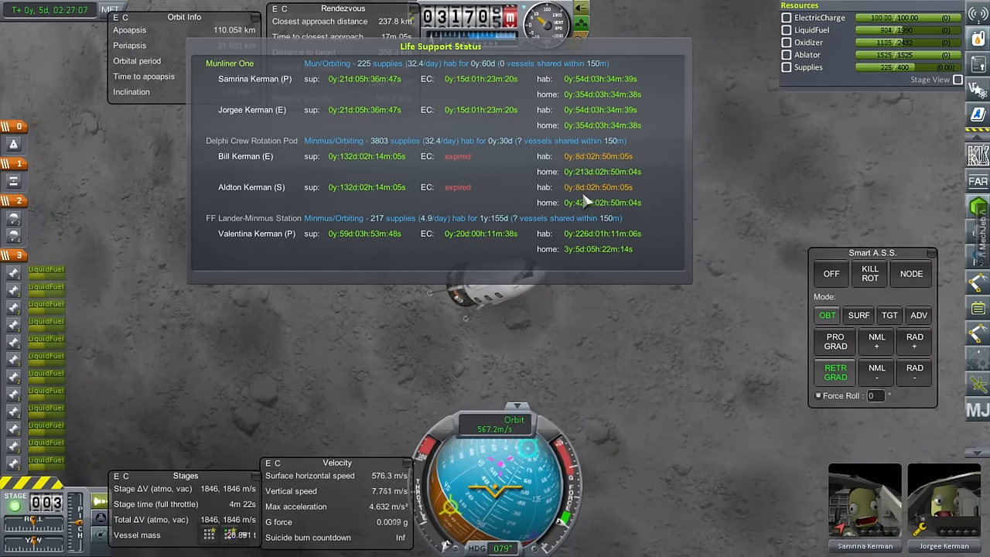
{"action": "mouse_move", "coordinate": [367, 163]}
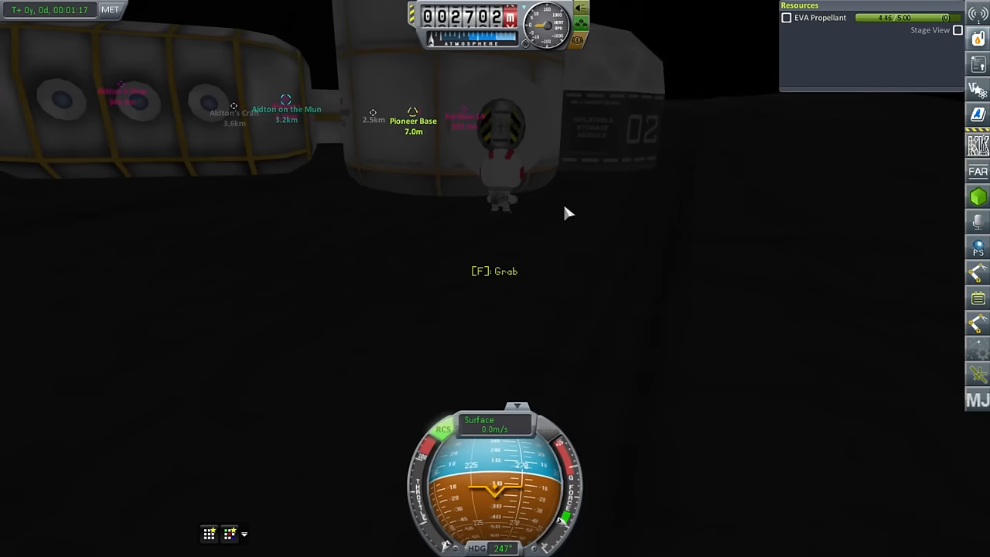
Step: Board Pioneer Base through its hatch as Jorgee Kerman
{"action": "key", "text": "f"}
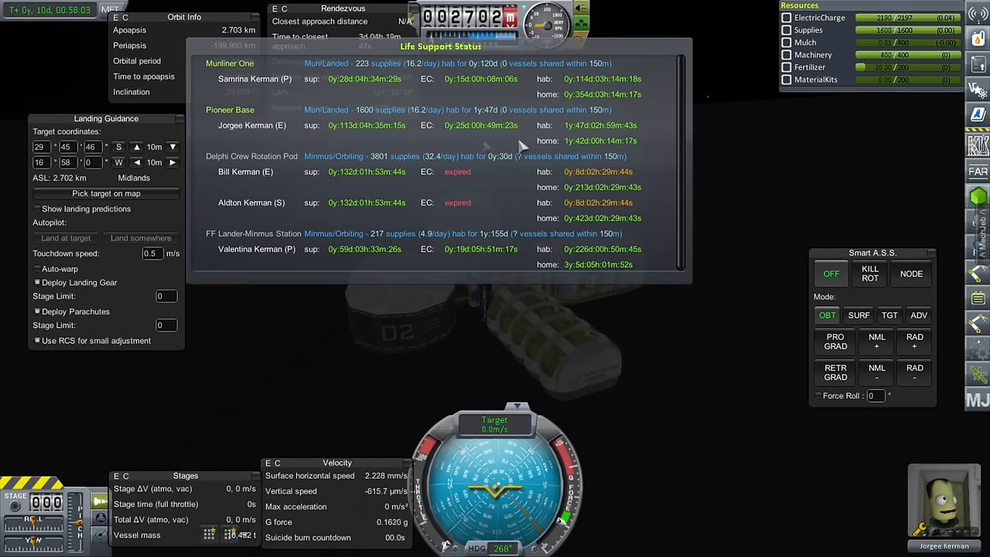
{"action": "mouse_move", "coordinate": [474, 134]}
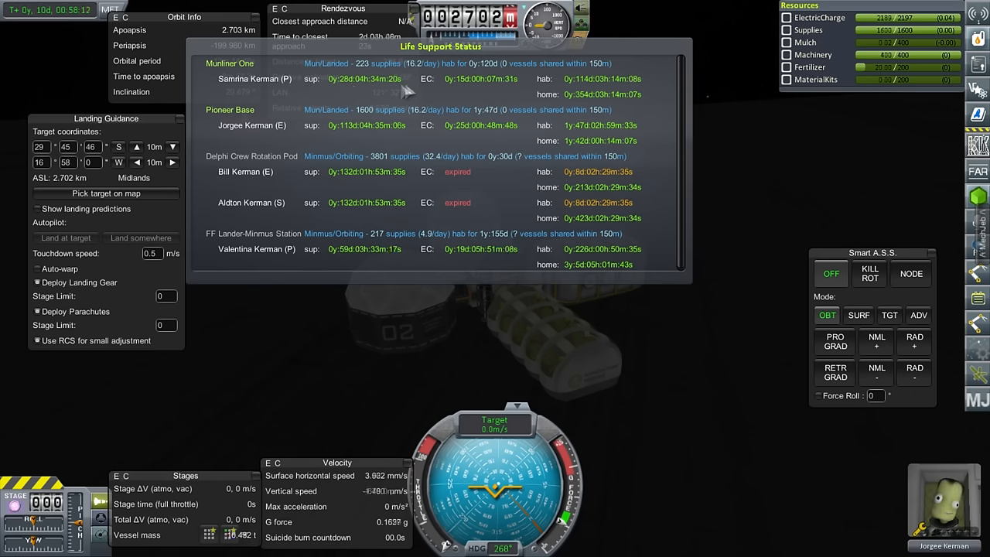
{"action": "mouse_move", "coordinate": [417, 356]}
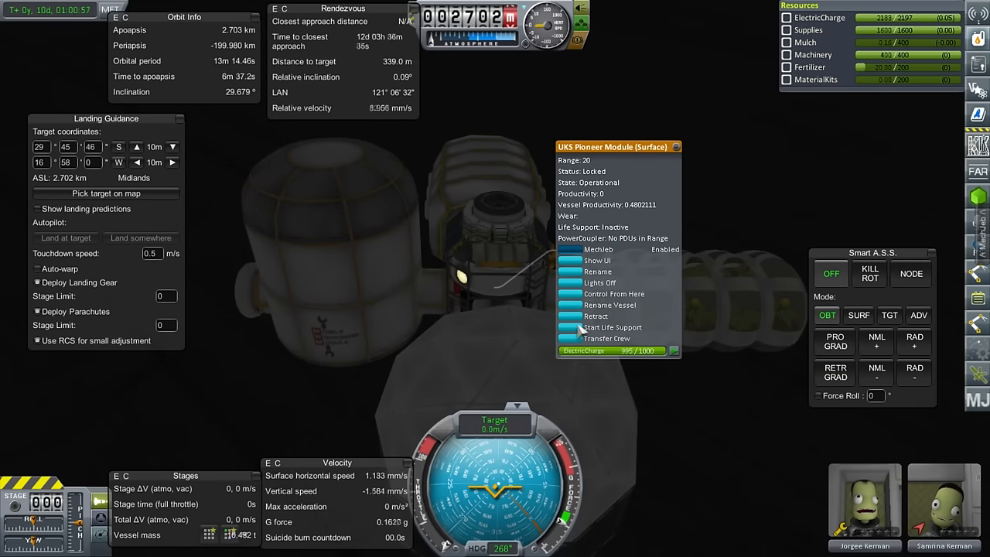
Step: Browse Pioneer Base's crew transfer list to the MK-V Agricultural Module
{"action": "left_click", "coordinate": [612, 327]}
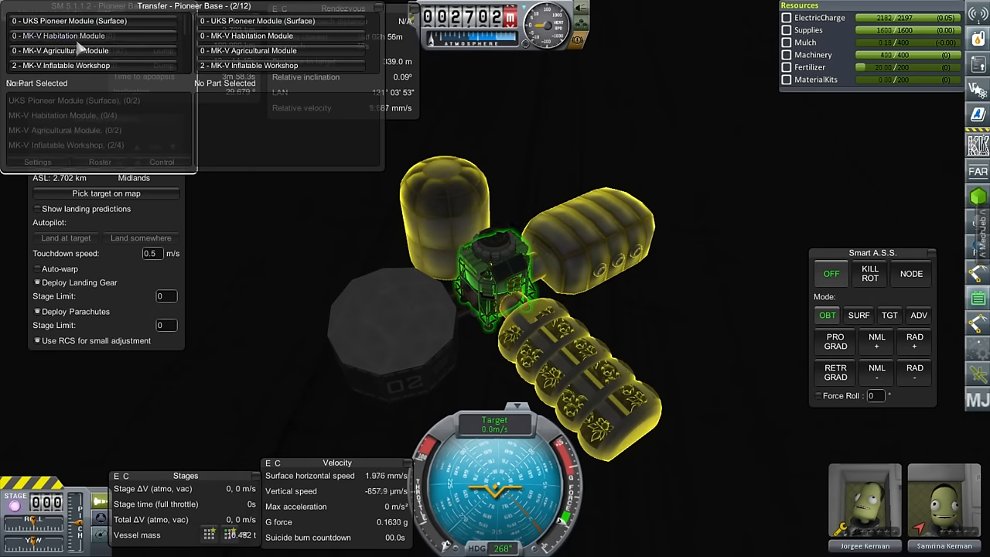
{"action": "left_click", "coordinate": [60, 65]}
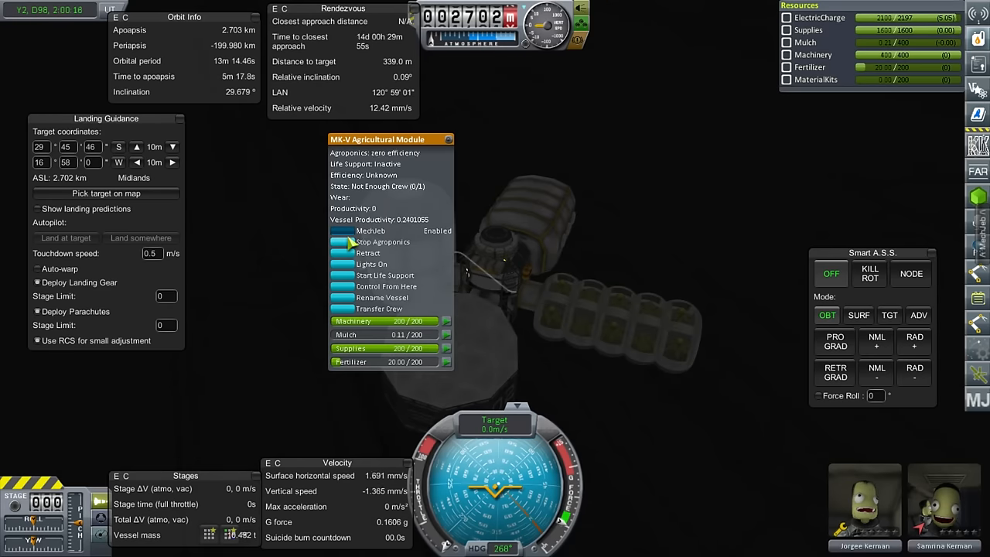
{"action": "mouse_move", "coordinate": [422, 195]}
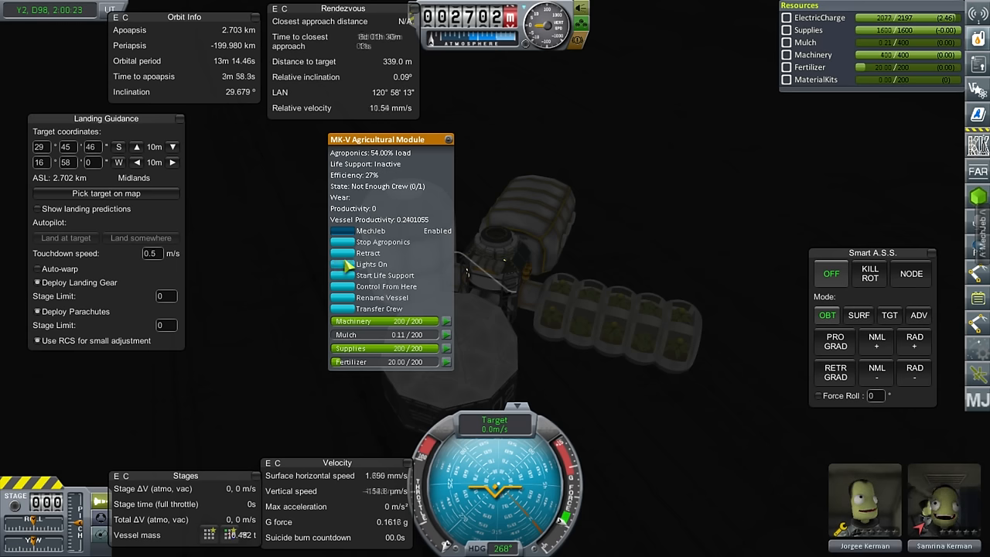
Step: Turn on greenhouse lights, then start life support and agroponics in the MK-V Agricultural Module
{"action": "left_click", "coordinate": [372, 263]}
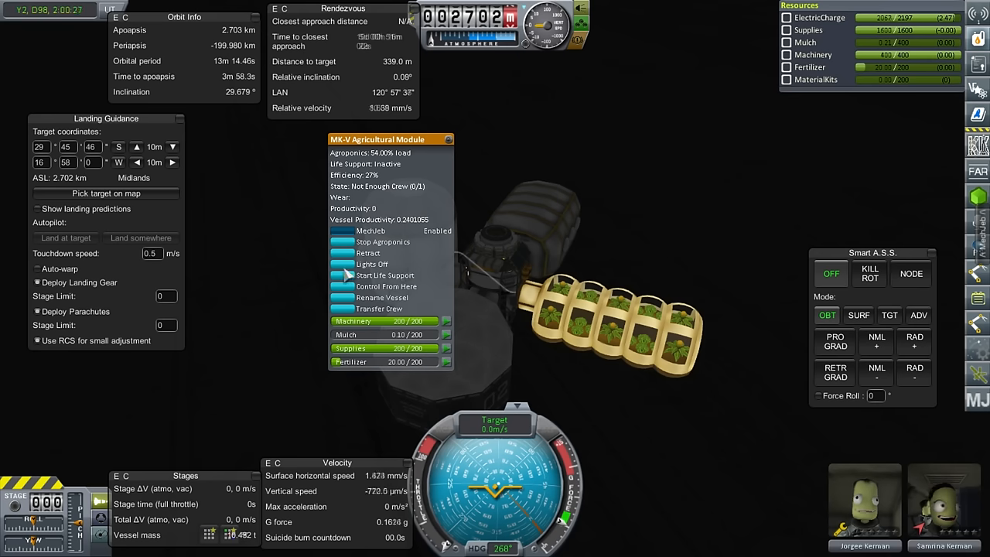
{"action": "left_click", "coordinate": [385, 275]}
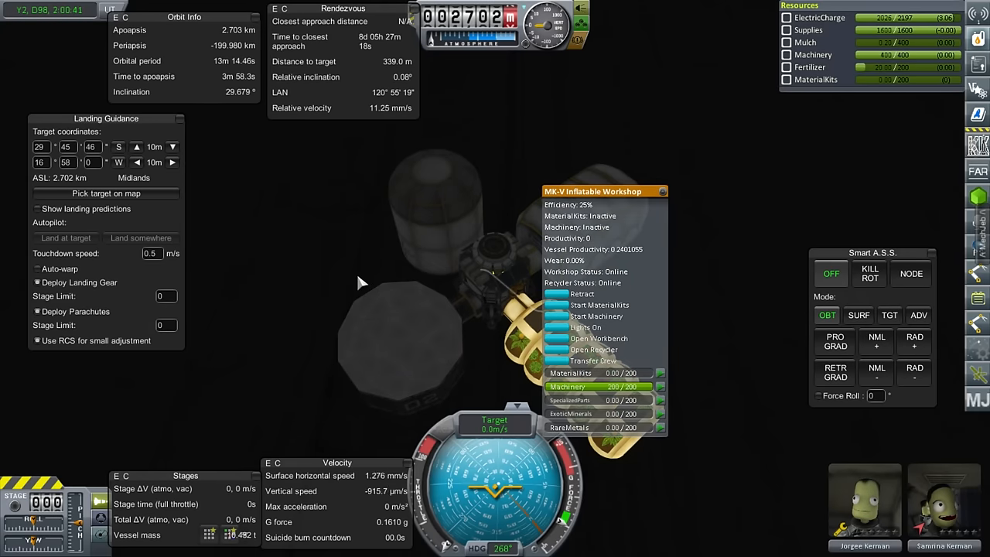
{"action": "mouse_move", "coordinate": [348, 273]}
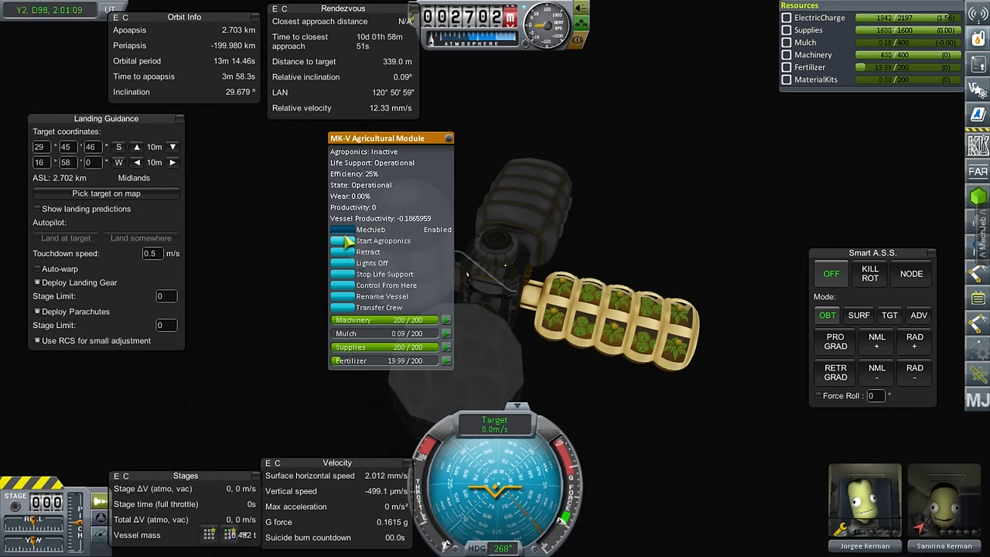
{"action": "left_click", "coordinate": [383, 241]}
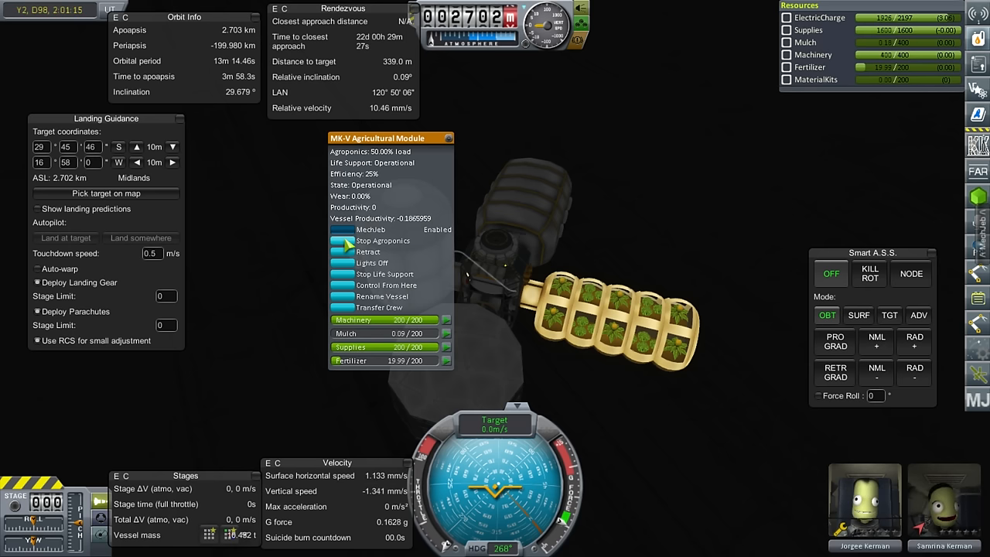
{"action": "left_click", "coordinate": [384, 274]}
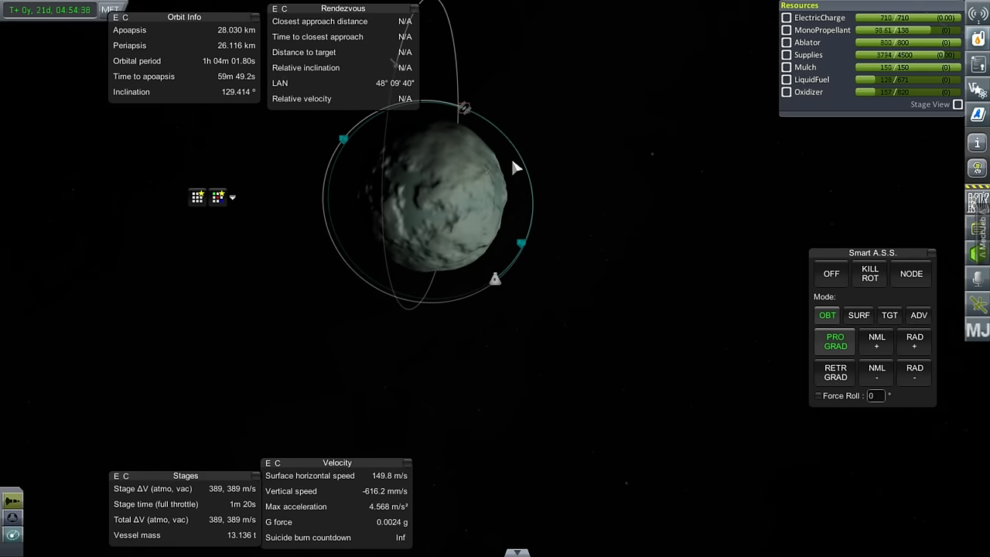
Step: Check Life Support Status, then switch control to the Delphi Crew Rotation Pod
{"action": "left_click", "coordinate": [464, 109]}
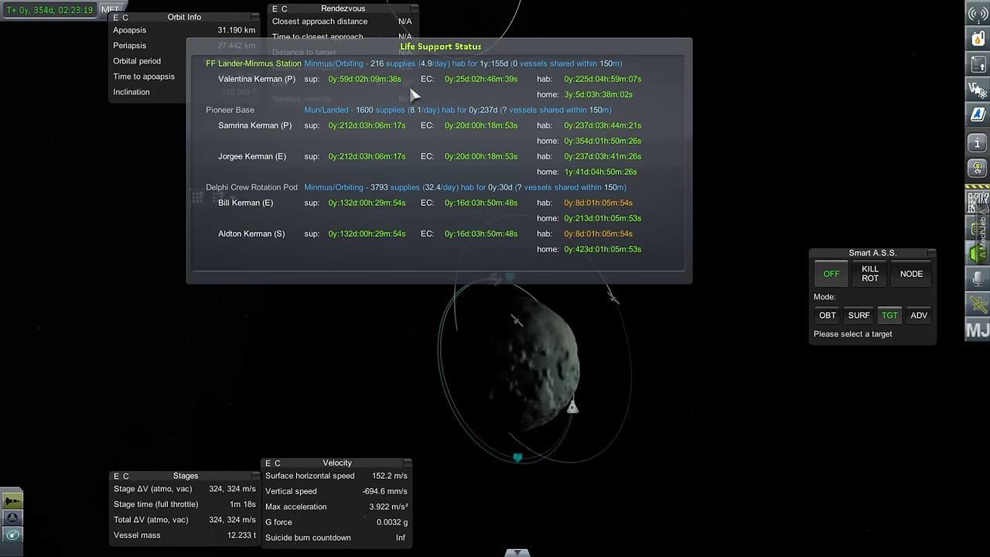
{"action": "mouse_move", "coordinate": [538, 94]}
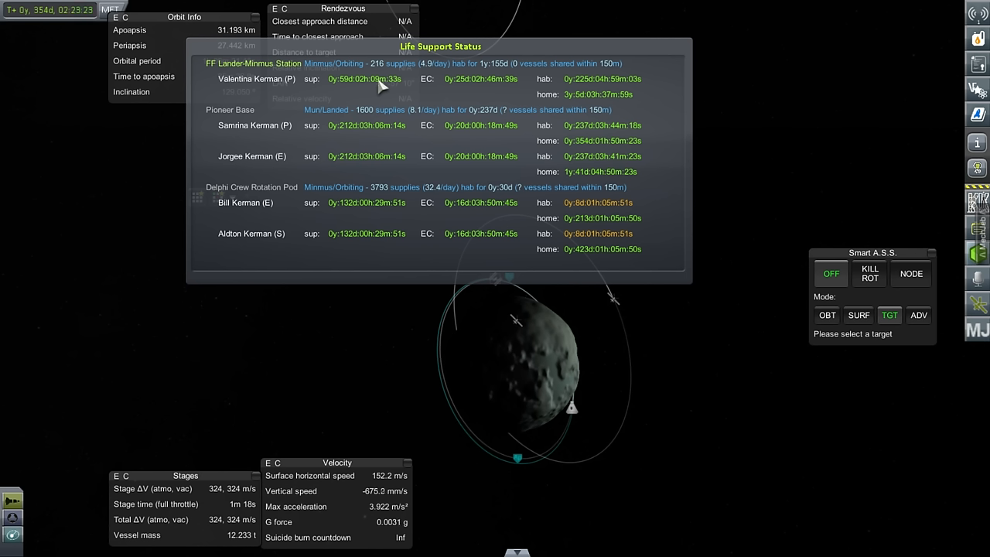
{"action": "mouse_move", "coordinate": [279, 135]}
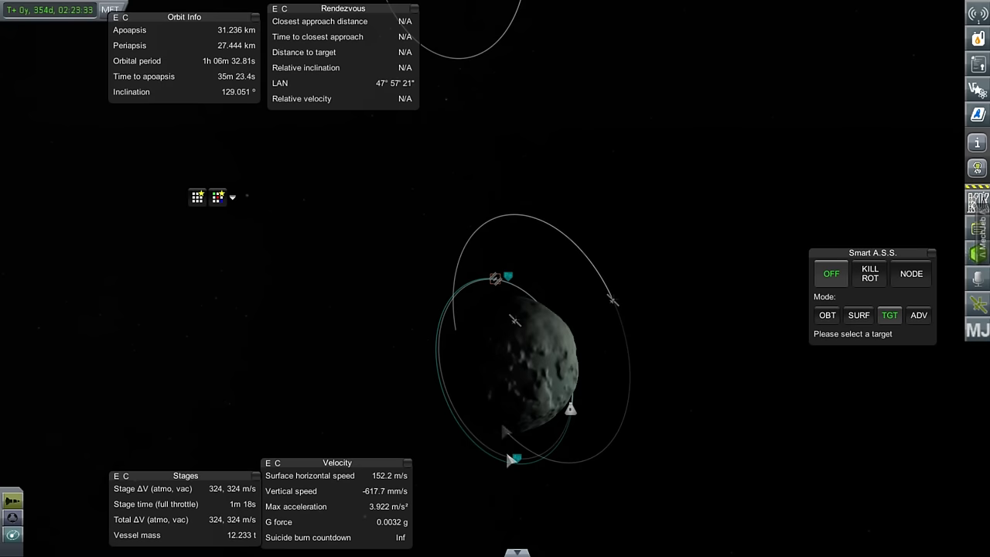
{"action": "left_click", "coordinate": [570, 410]}
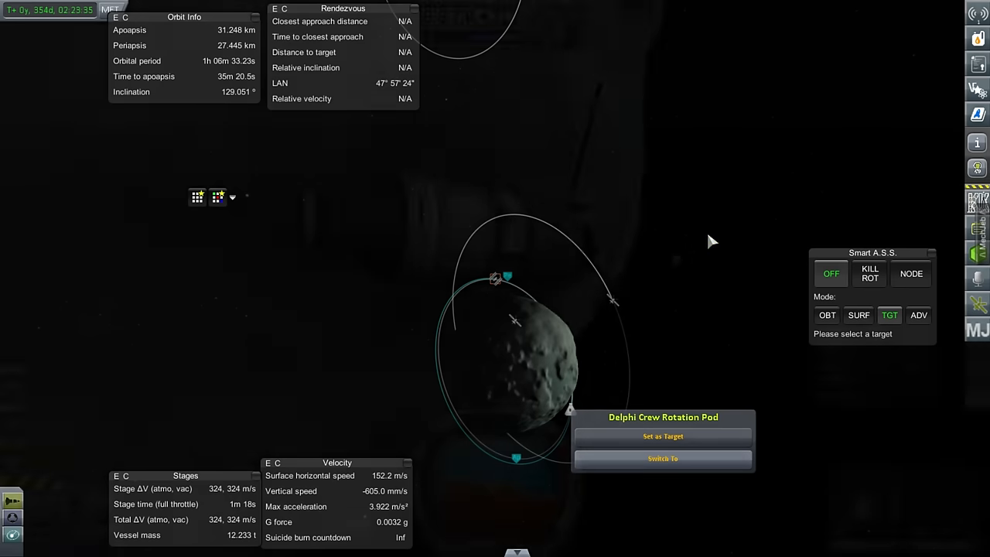
{"action": "left_click", "coordinate": [827, 315]}
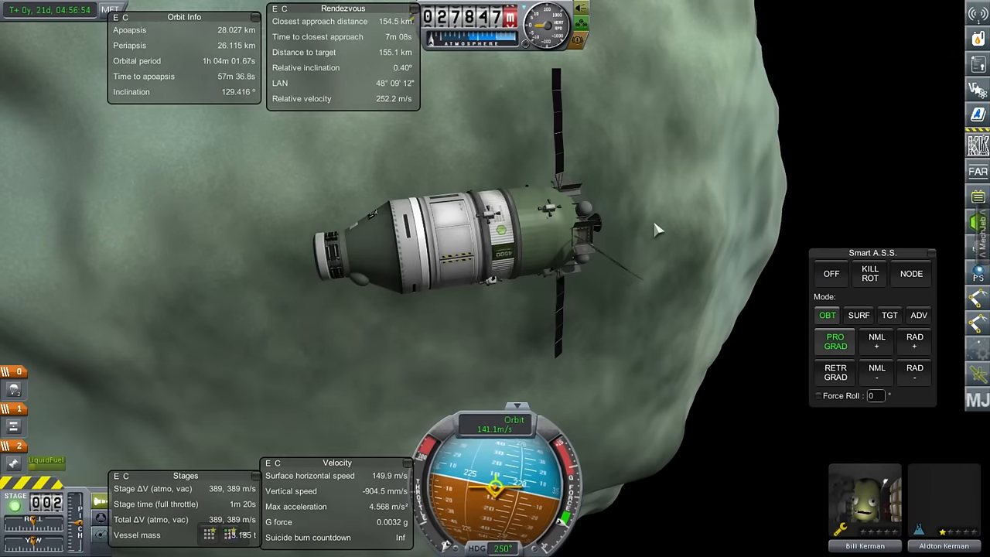